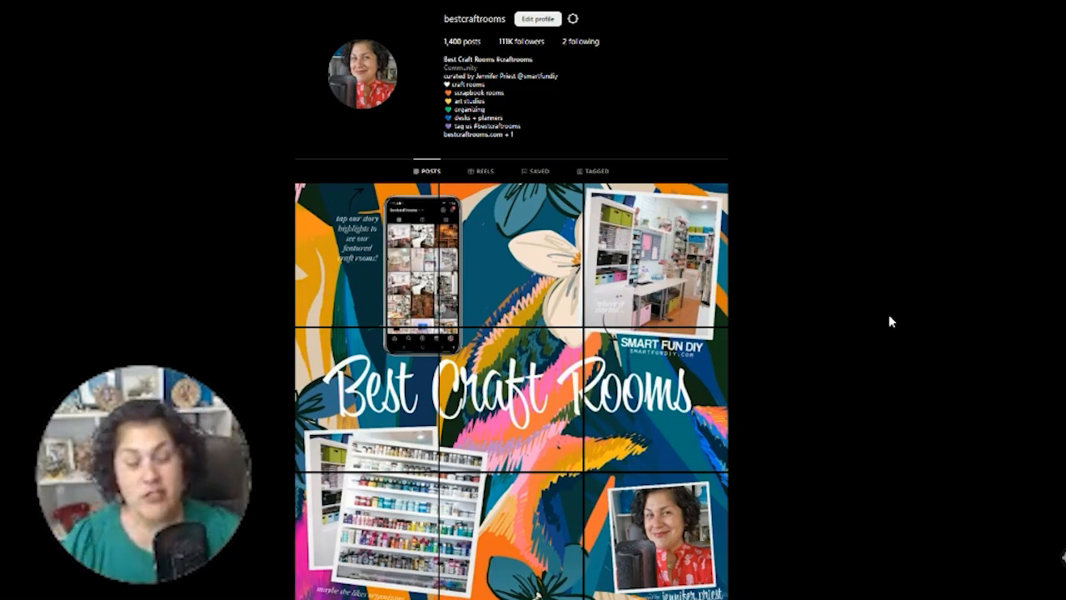
pyautogui.moveTo(698, 503)
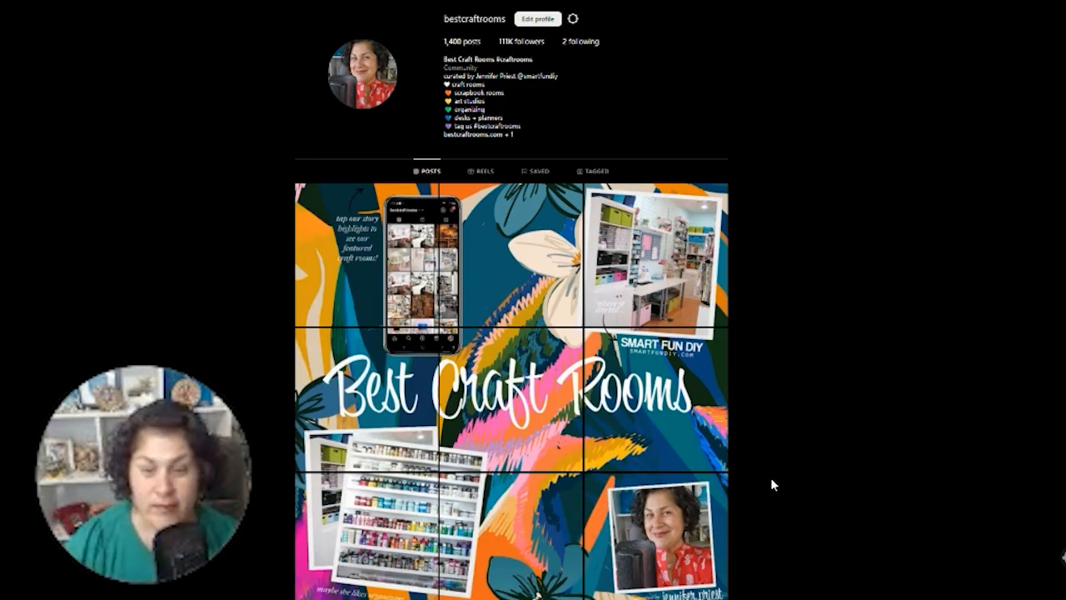
pyautogui.moveTo(354, 303)
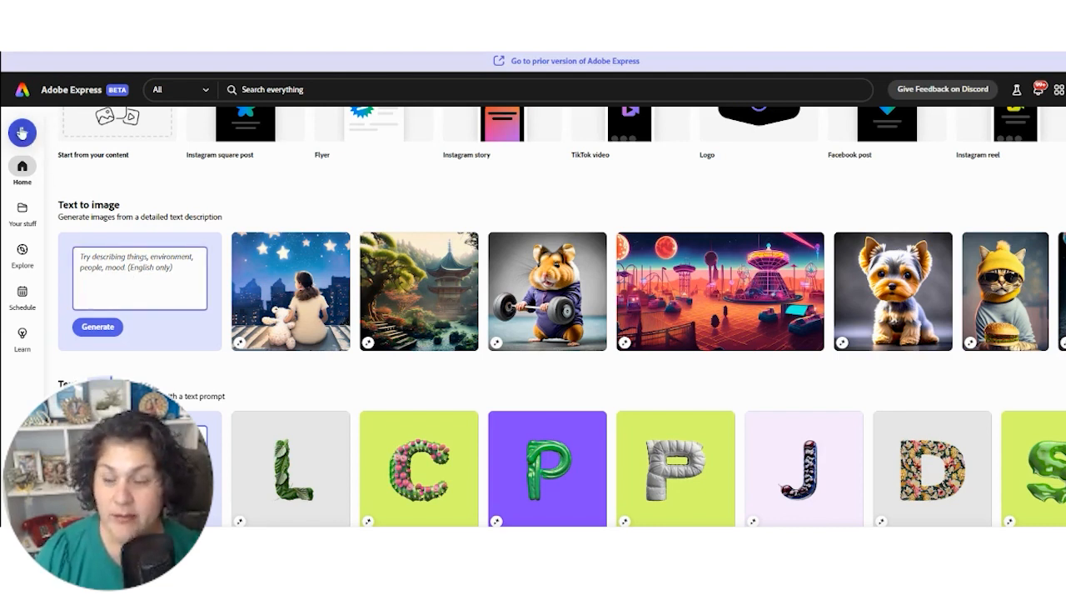
# Create a new blank Instagram square post from the home page's + Create menu
pyautogui.click(22, 133)
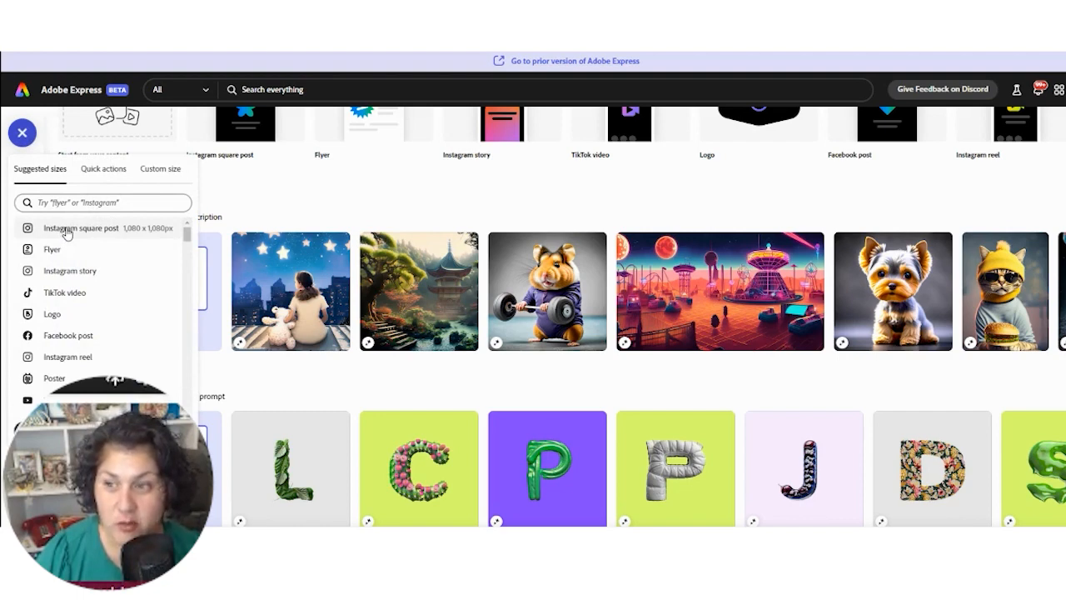
pyautogui.click(87, 226)
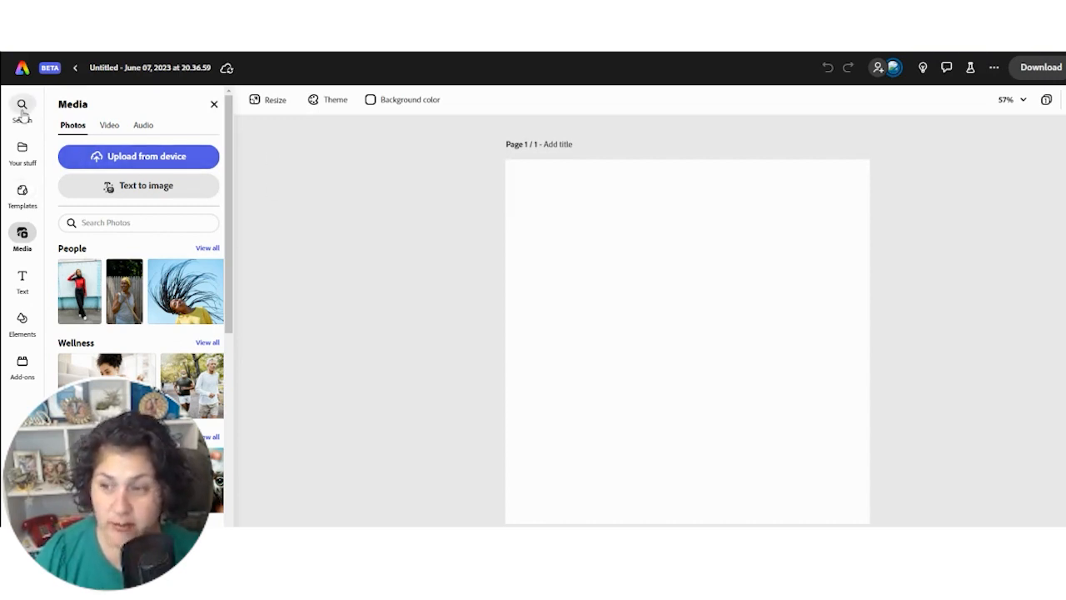
# Search for 'colorful background', browse all matching templates of every size, then clear and close the template list
pyautogui.click(23, 110)
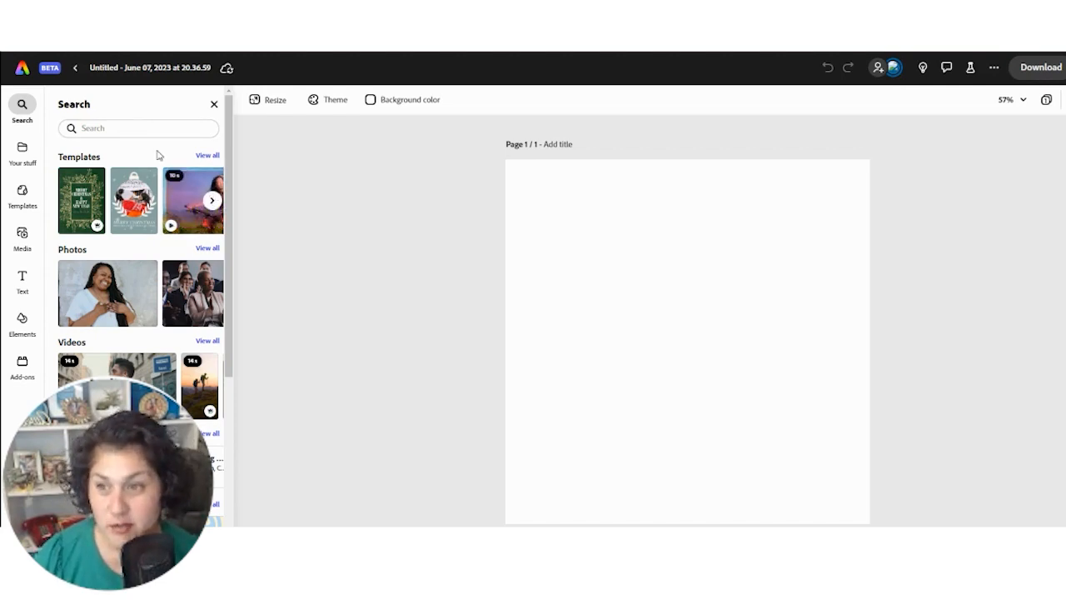
pyautogui.write('colorful background')
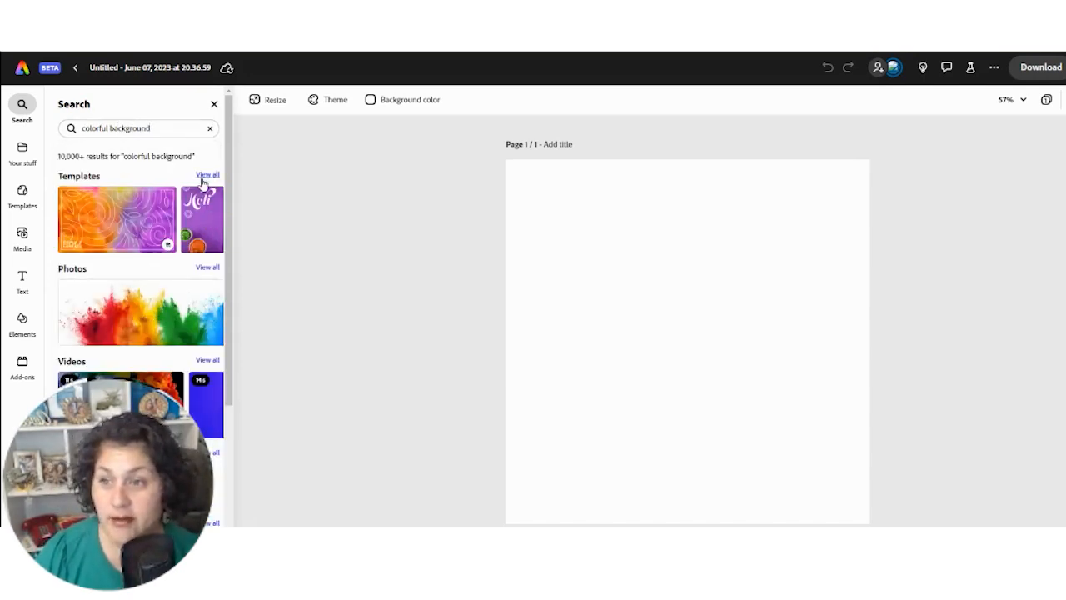
pyautogui.click(206, 175)
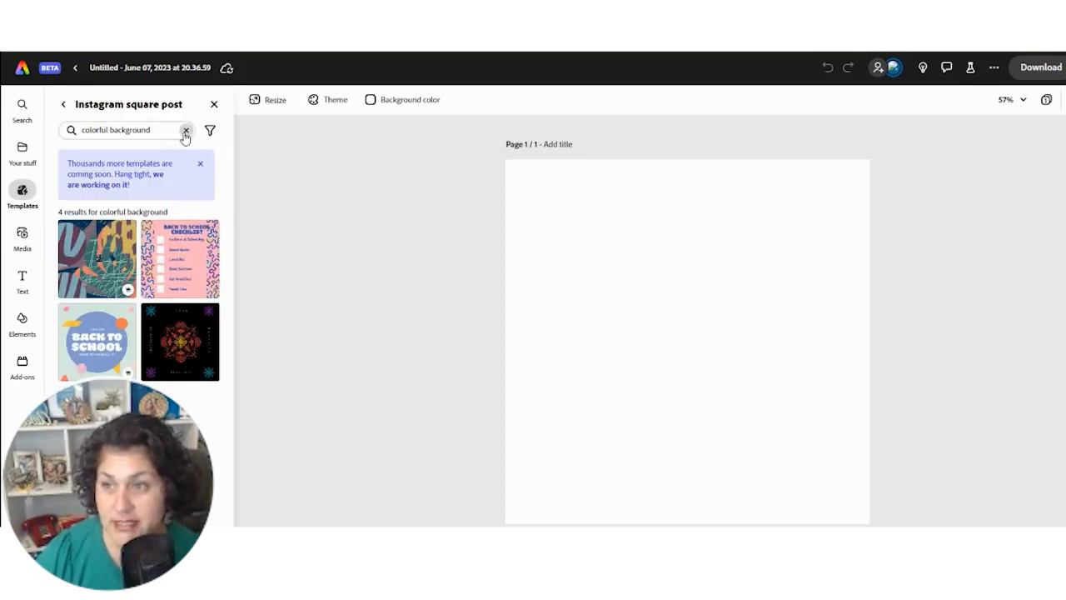
pyautogui.click(186, 130)
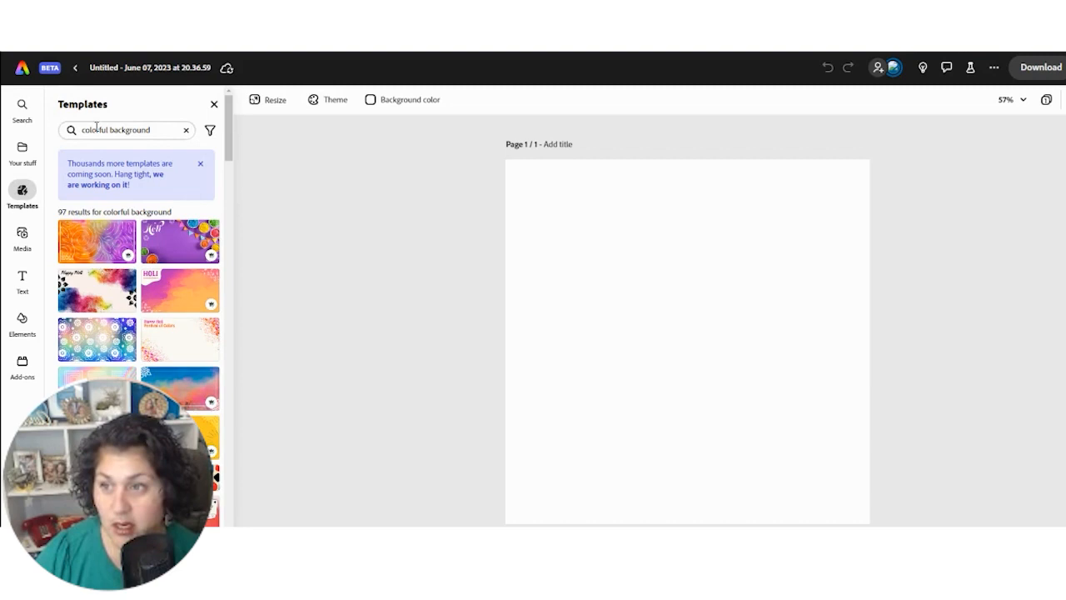
pyautogui.click(187, 130)
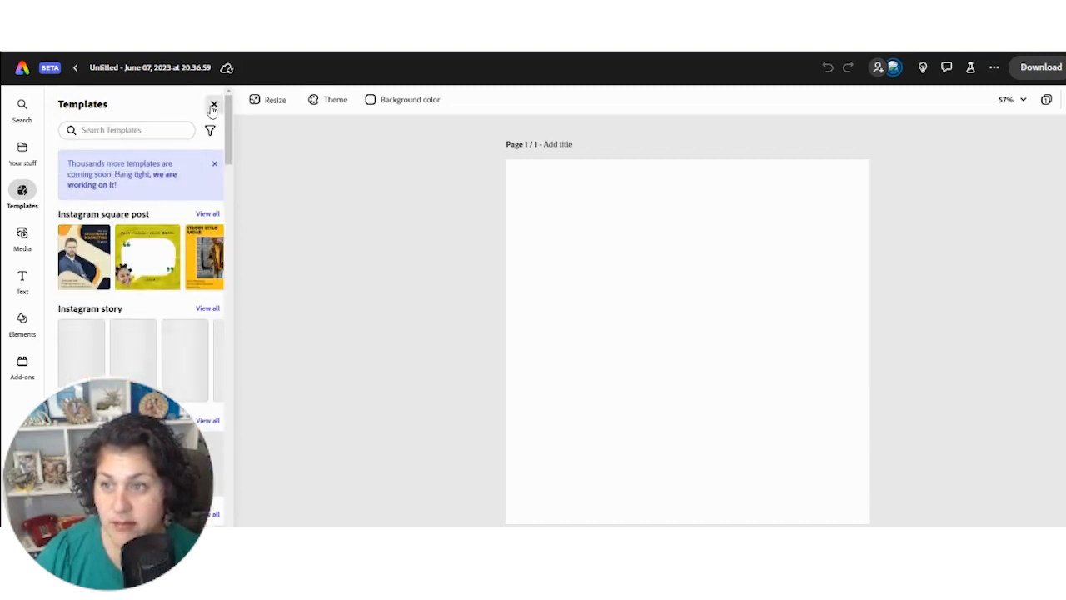
pyautogui.click(213, 103)
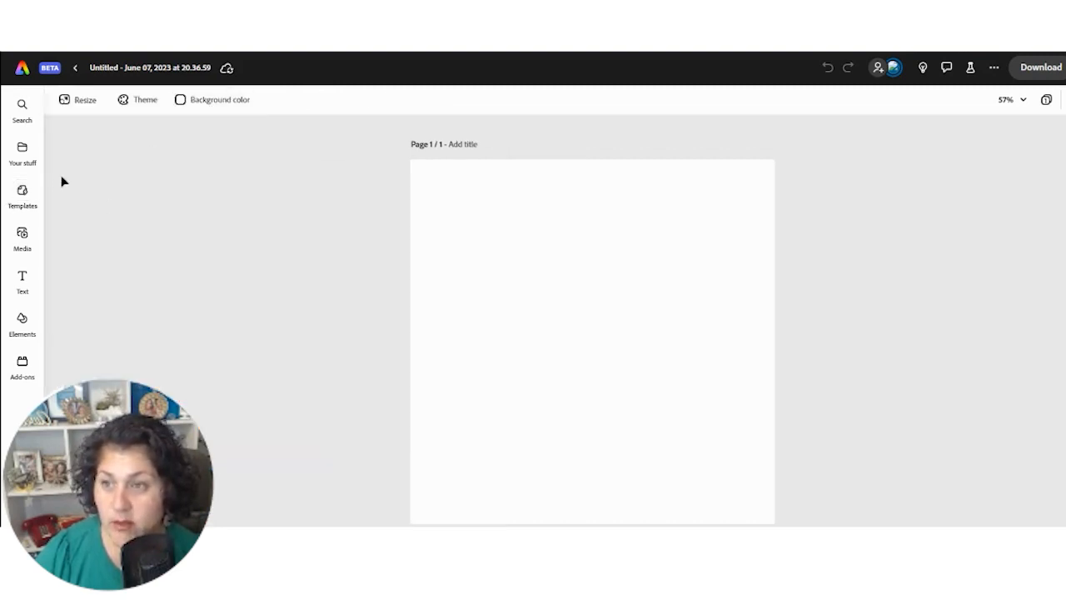
# Run the 'colorful background' search again to list templates, photos and videos
pyautogui.click(22, 108)
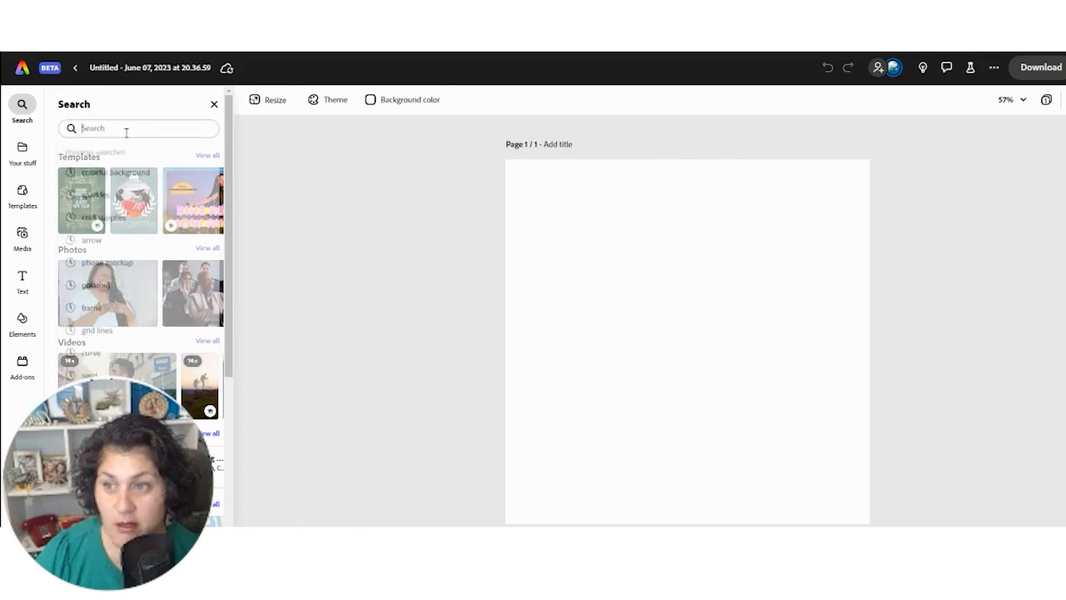
pyautogui.write('colorful background')
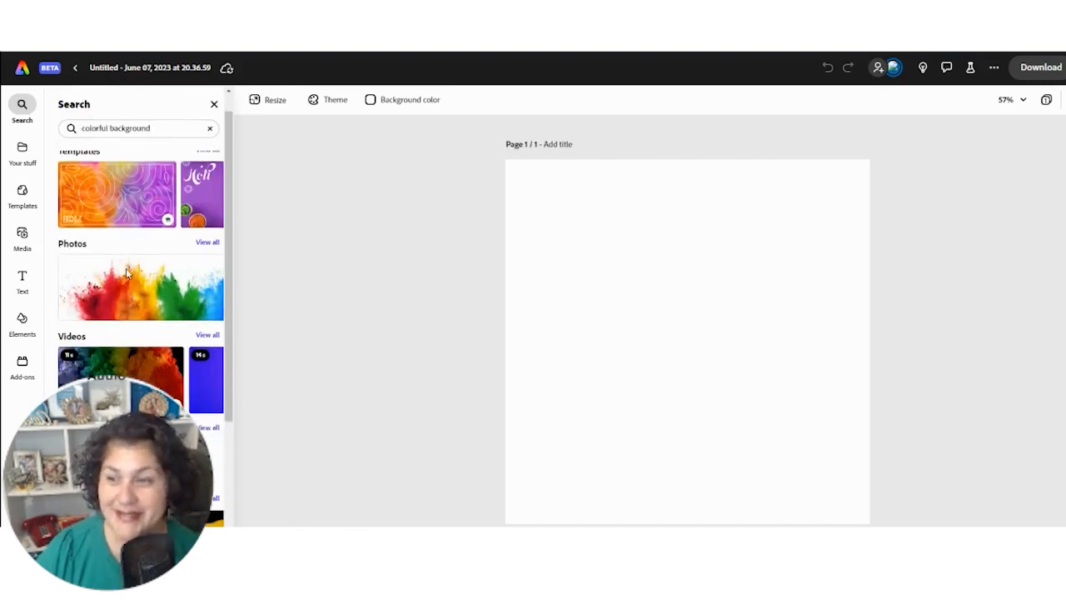
# Fill the square page with the pink-orange wavy abstract background from the Backgrounds results, browsing further options
pyautogui.scroll(-3)
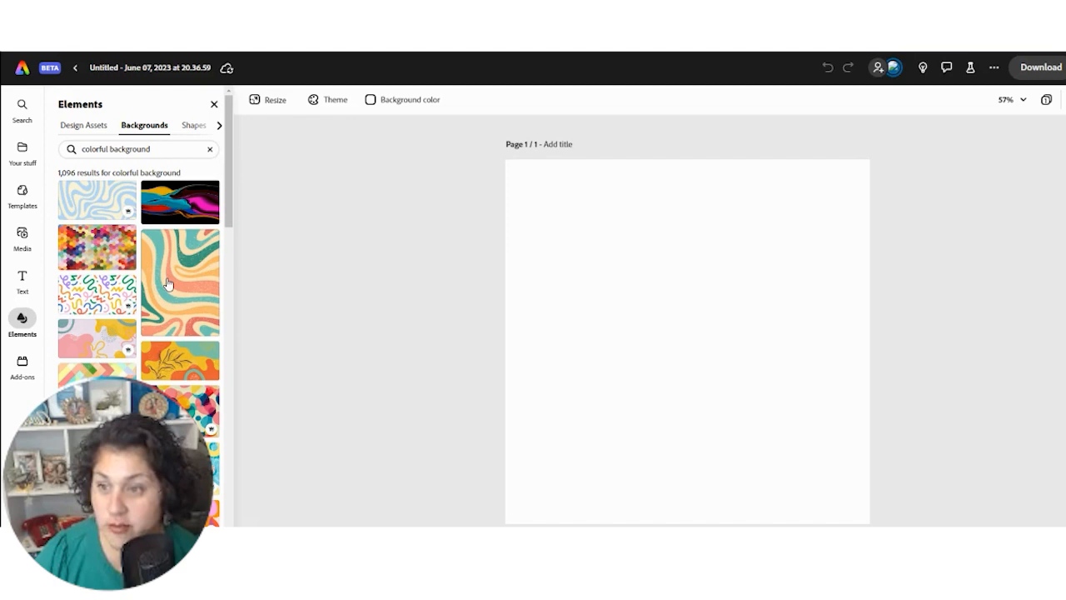
pyautogui.scroll(-3)
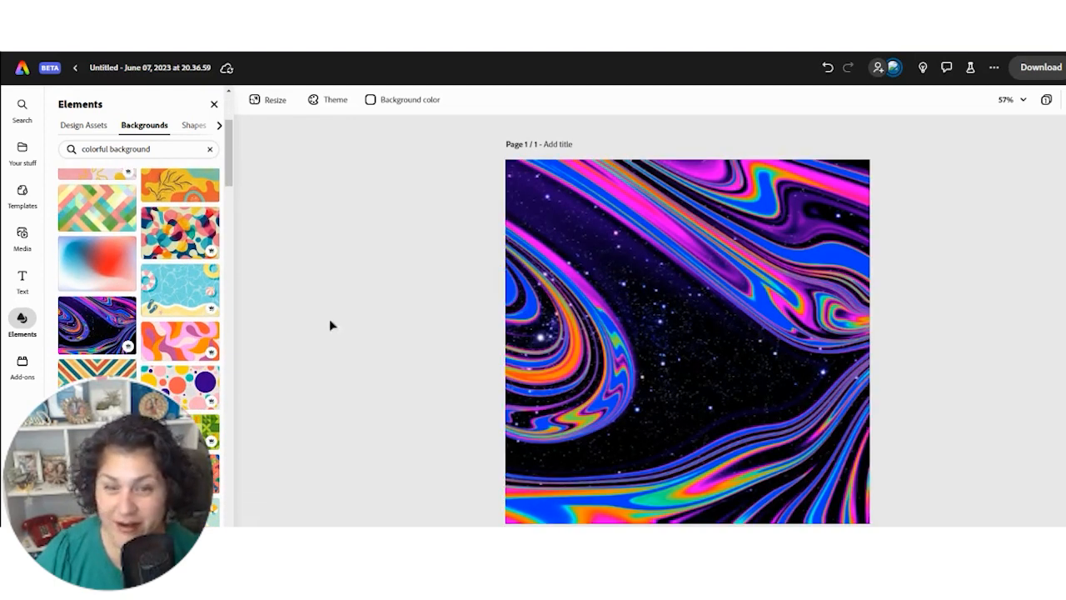
pyautogui.moveTo(423, 297)
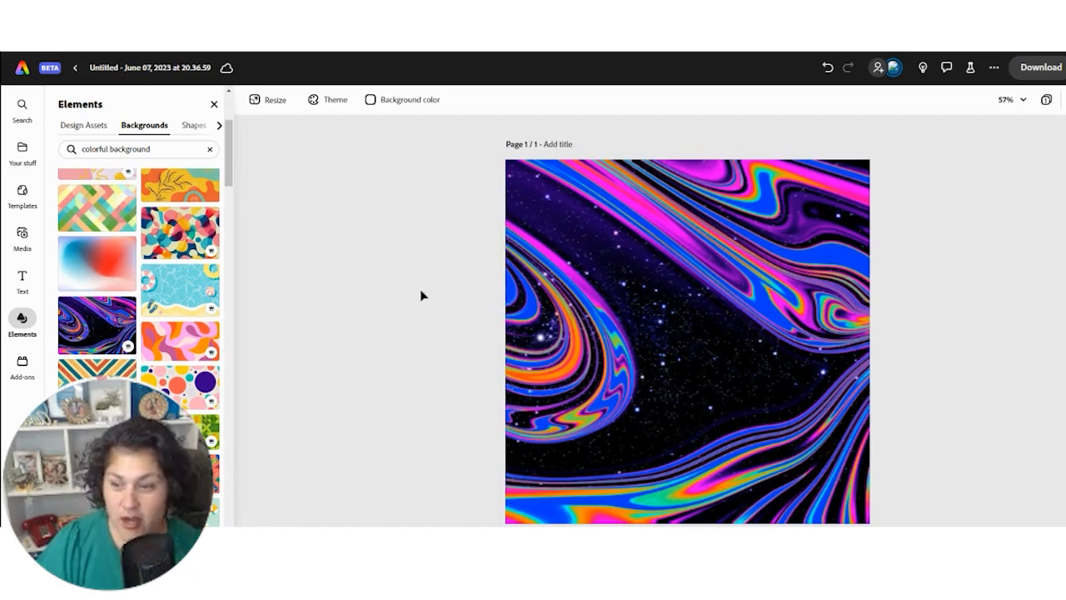
pyautogui.scroll(-3)
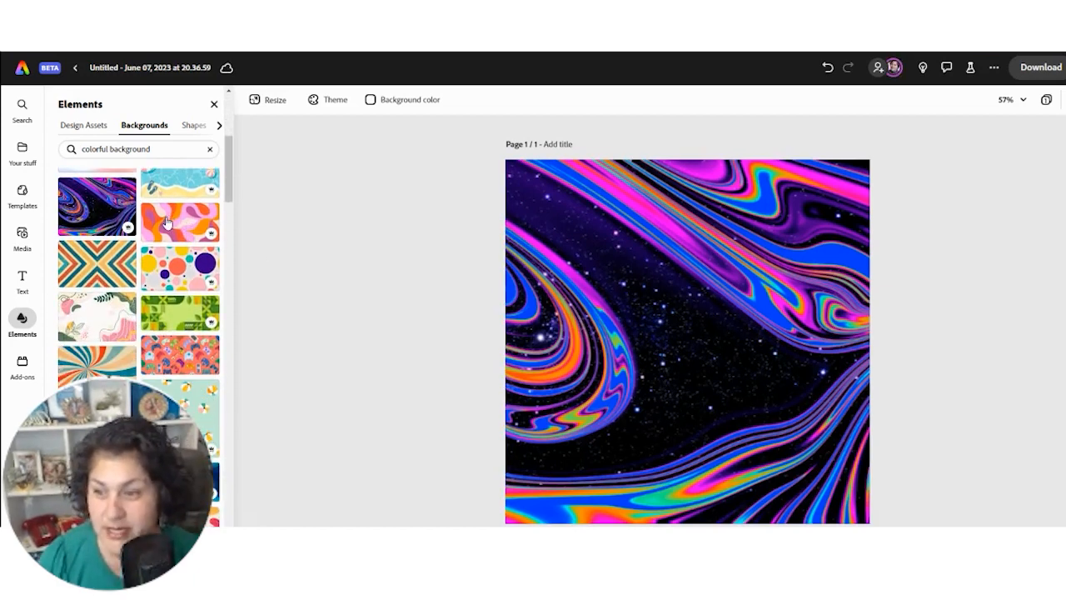
pyautogui.click(179, 223)
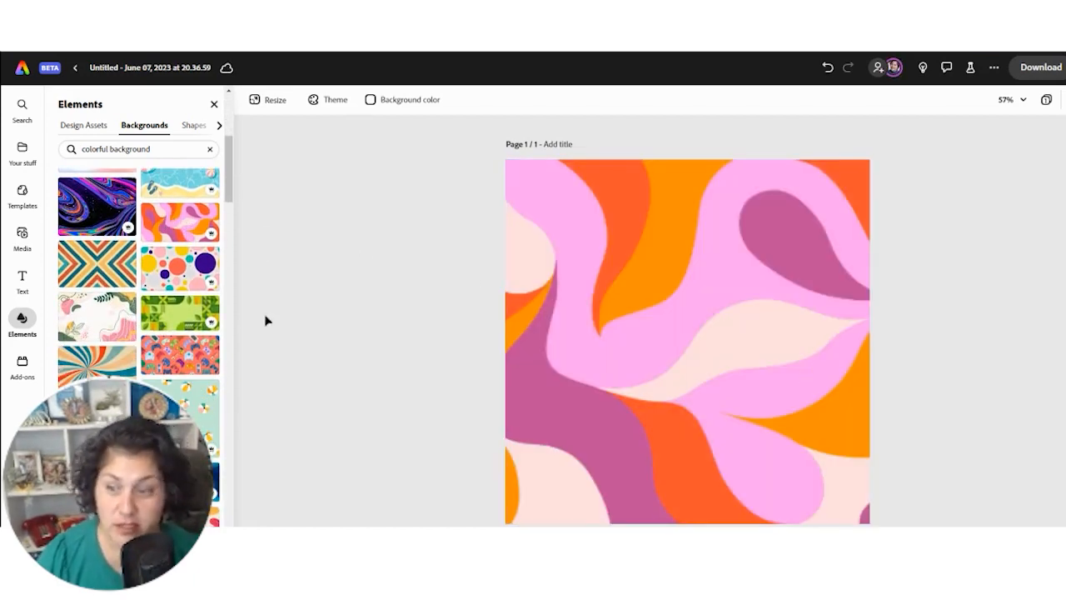
pyautogui.scroll(-3)
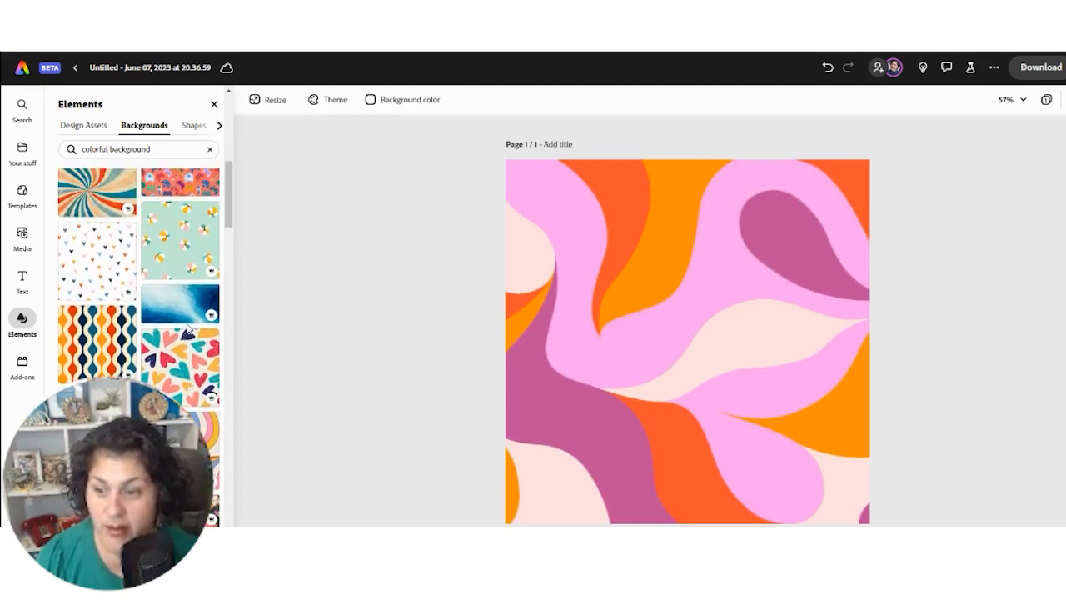
pyautogui.scroll(-3)
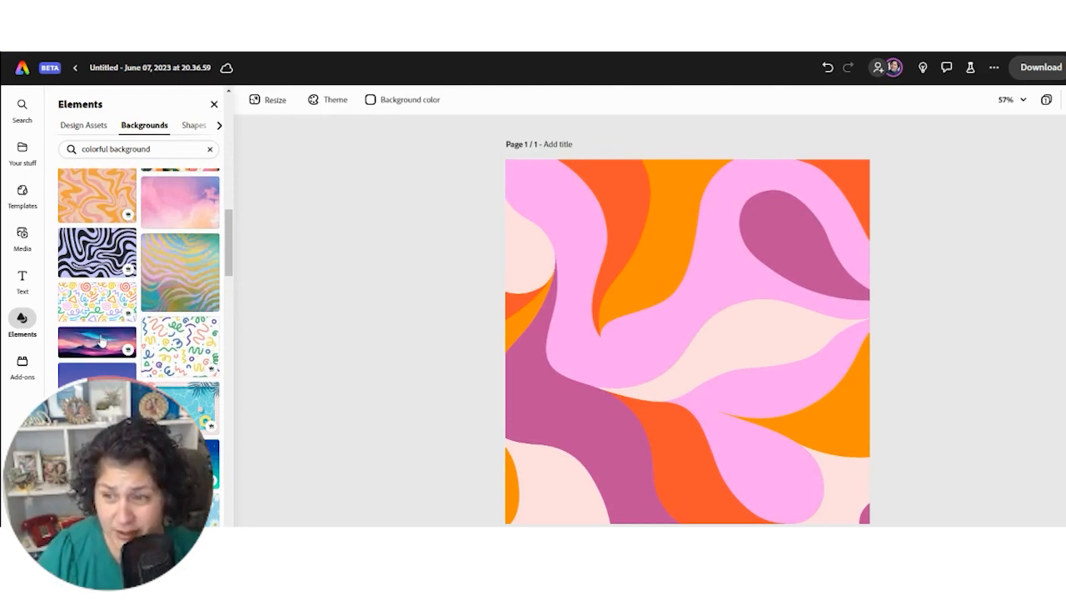
pyautogui.scroll(-3)
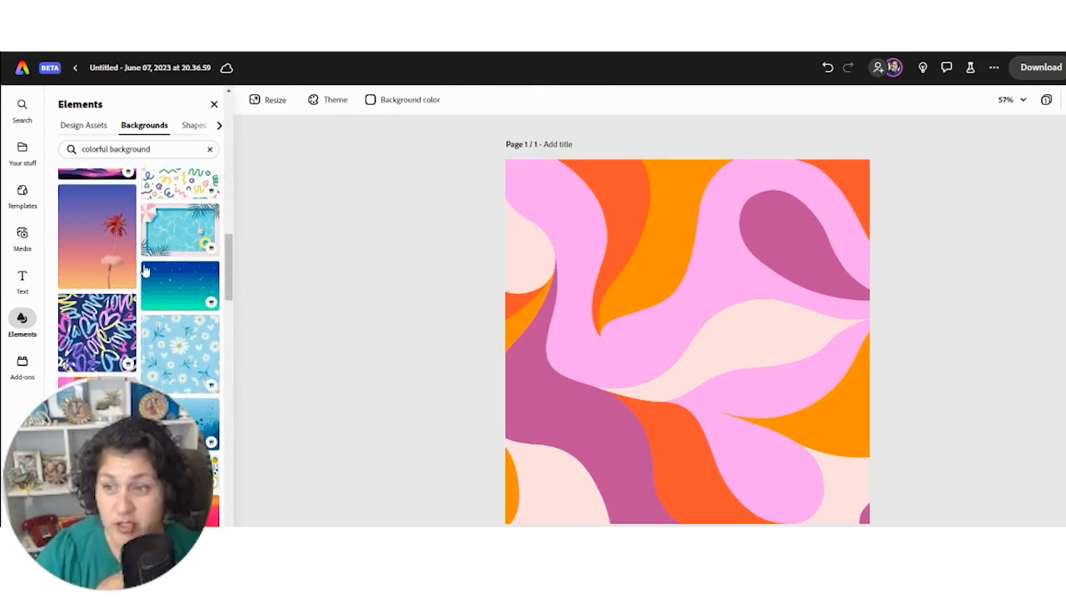
pyautogui.scroll(-3)
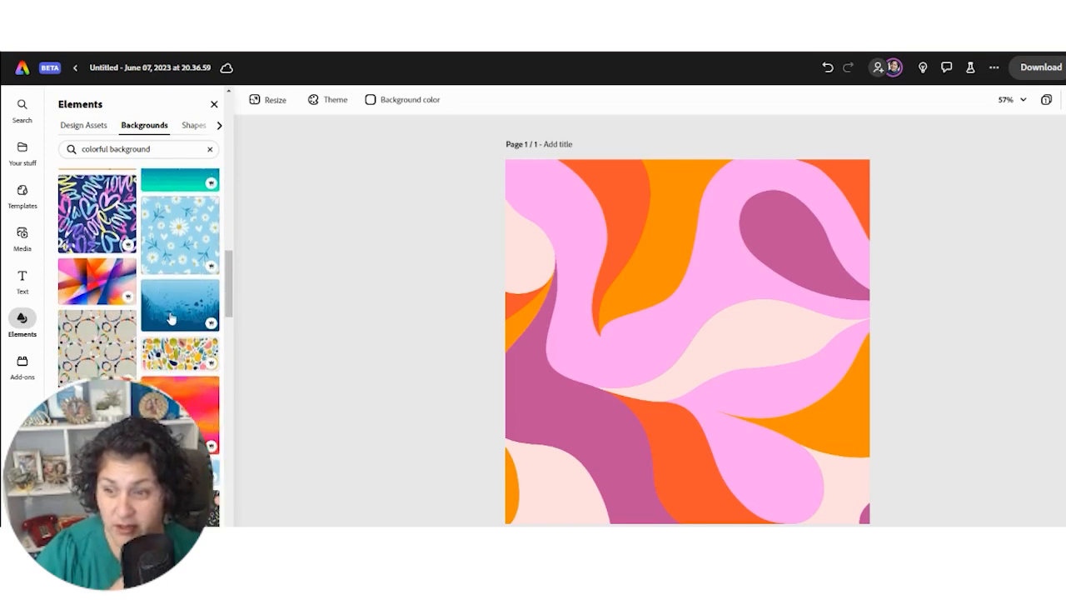
pyautogui.scroll(-3)
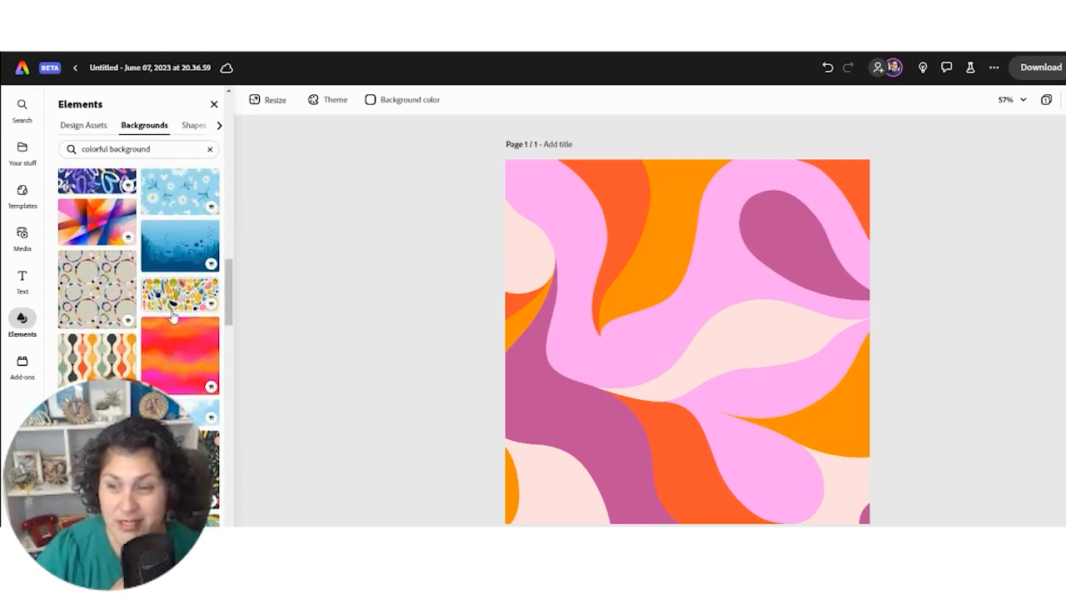
pyautogui.scroll(-3)
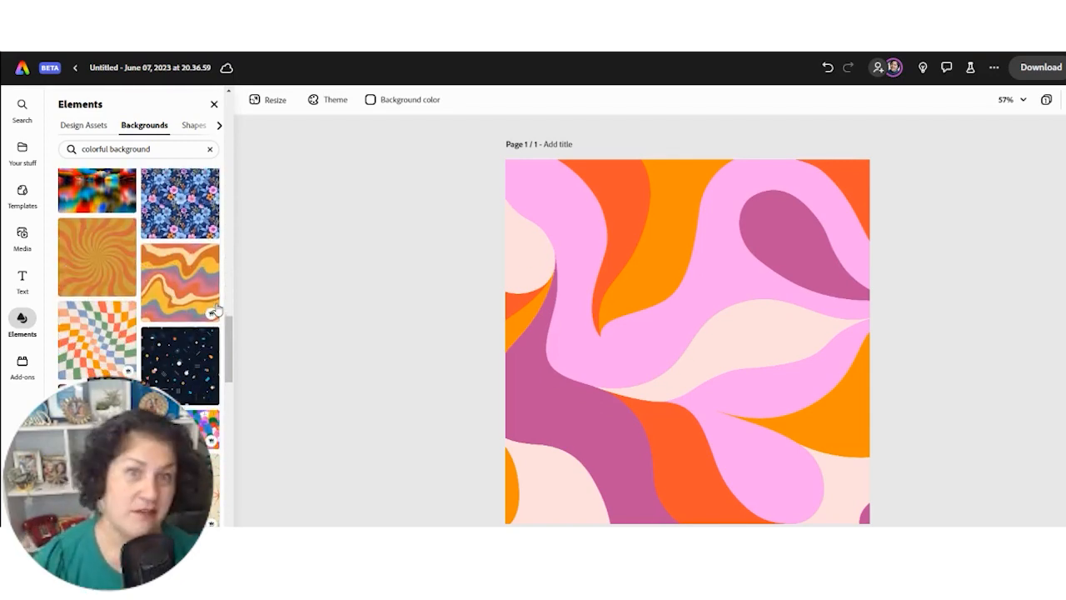
pyautogui.scroll(-3)
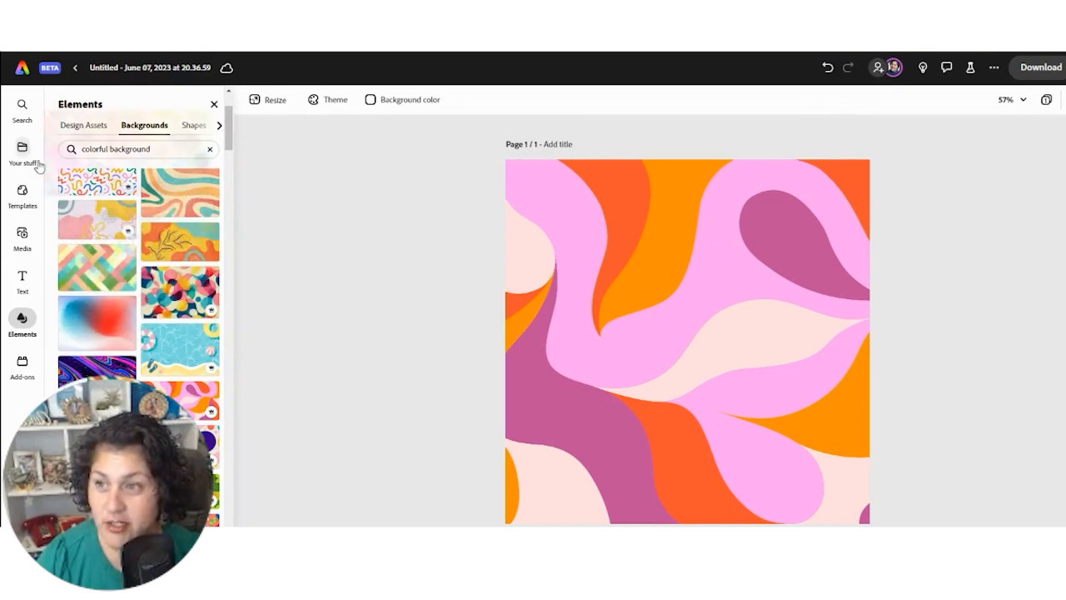
# Open the Smart Fun DIY brand library under Your stuff > Brands & Libraries and browse to its images
pyautogui.click(24, 153)
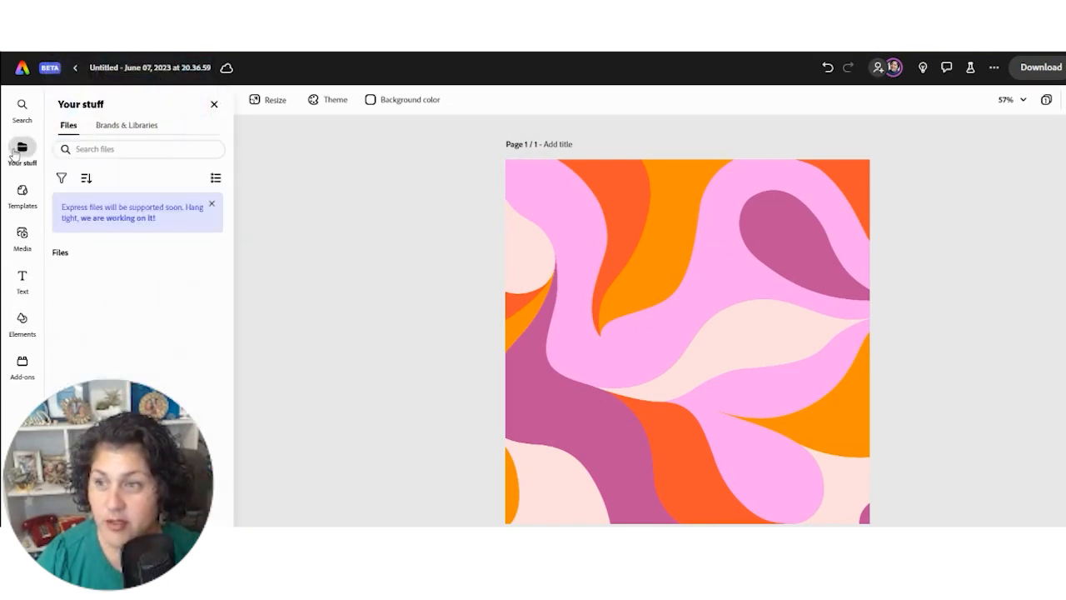
pyautogui.click(126, 124)
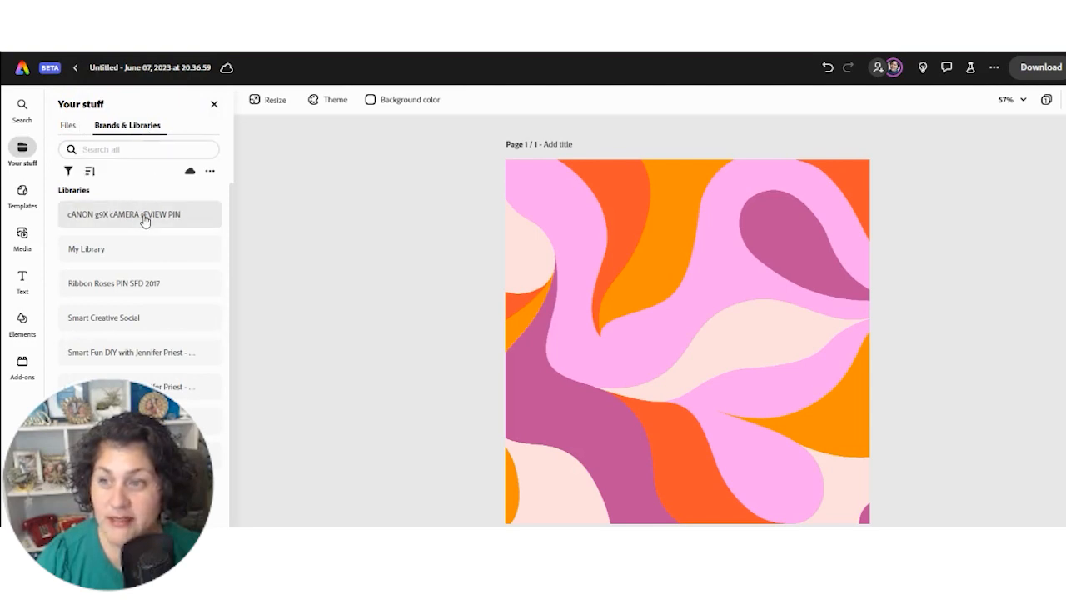
pyautogui.moveTo(153, 237)
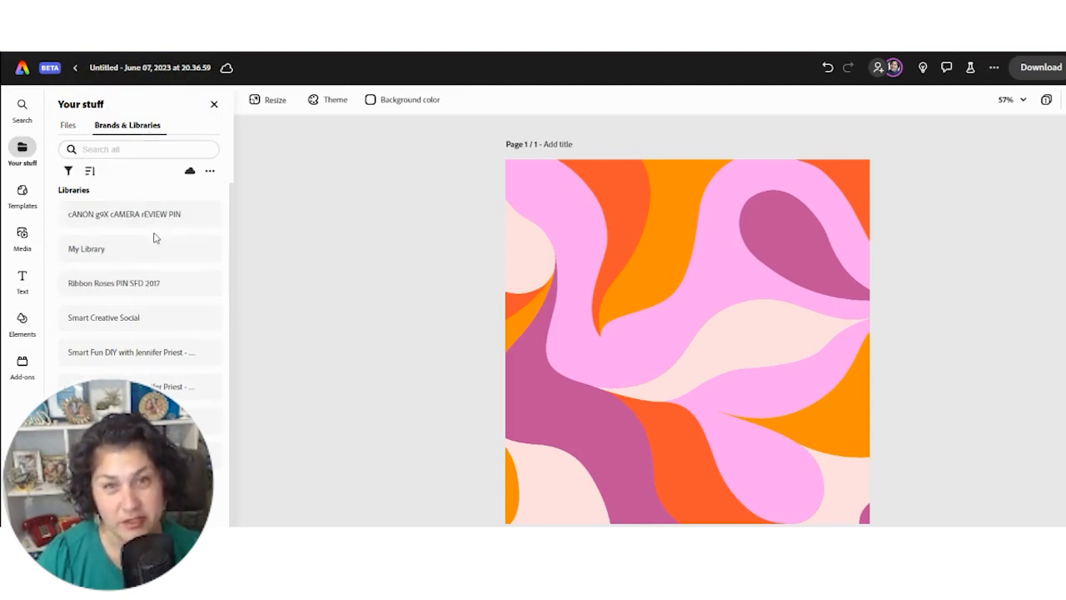
pyautogui.click(130, 351)
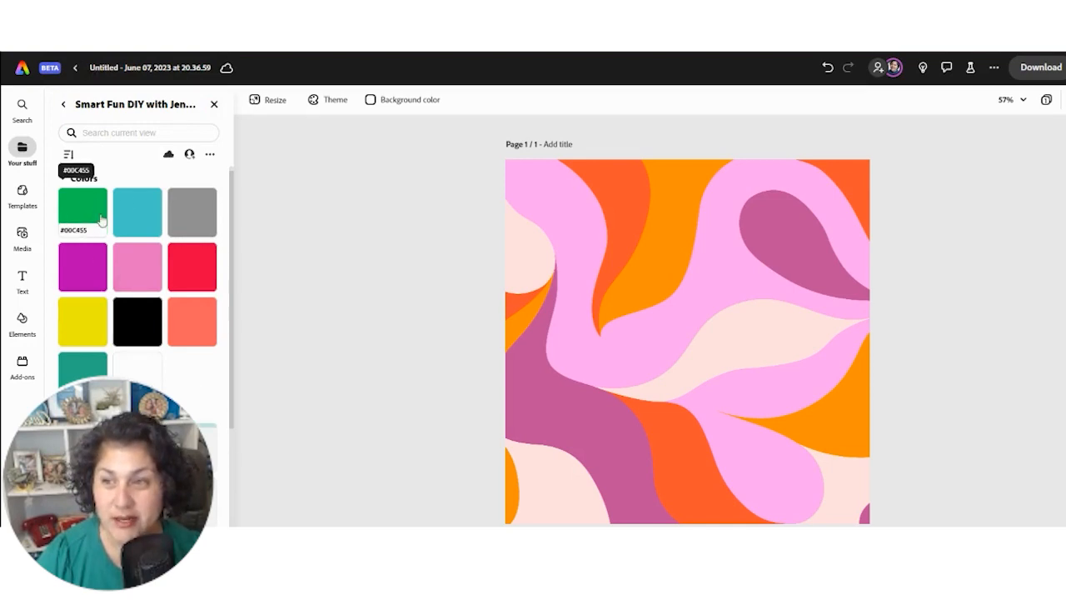
pyautogui.moveTo(158, 242)
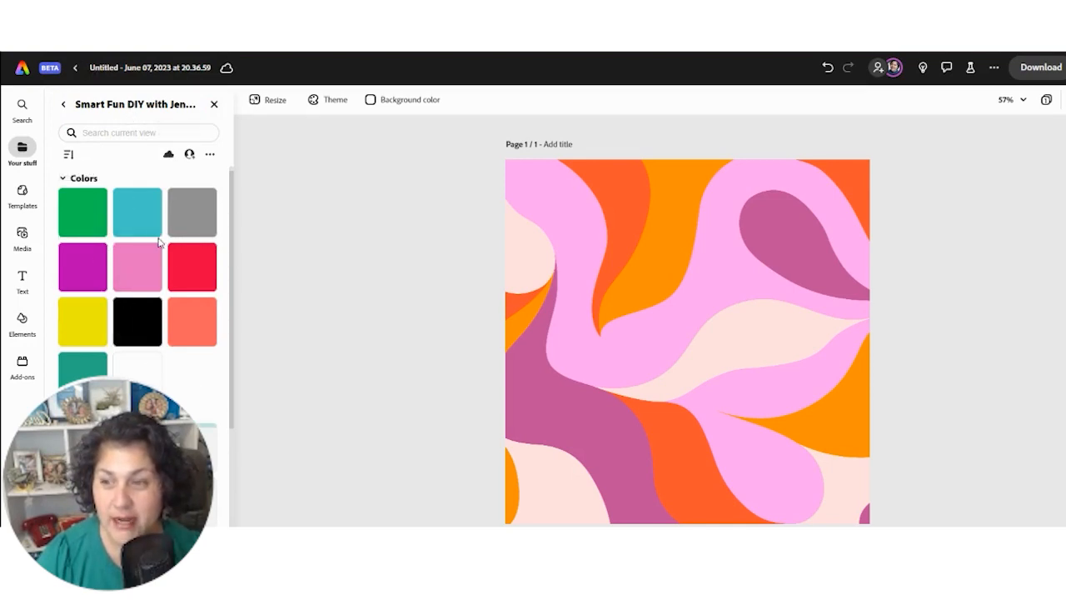
pyautogui.scroll(-3)
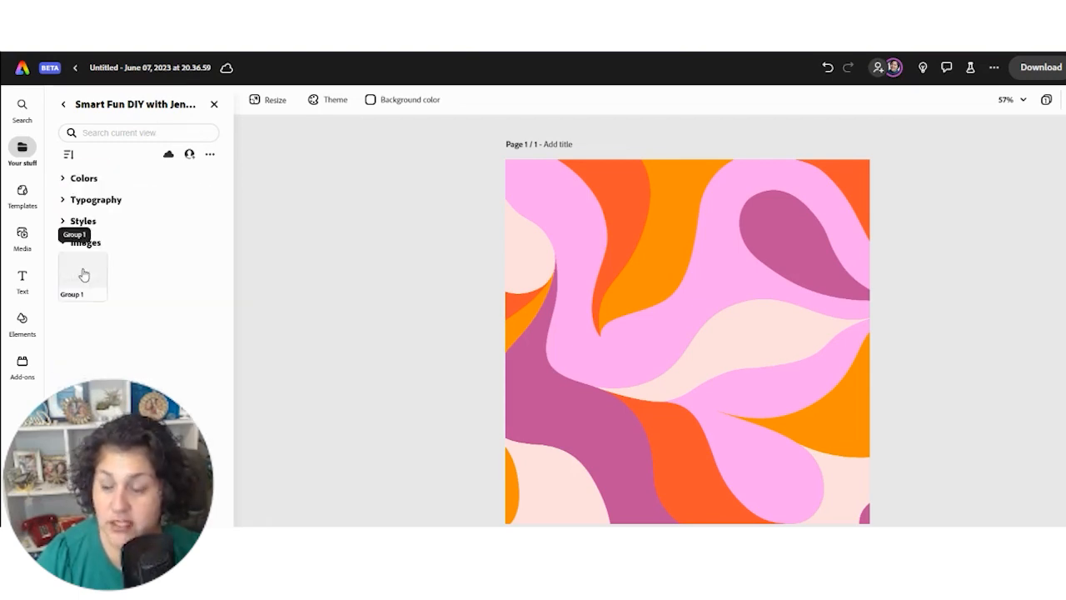
# Add the Smart Fun DIY logo, shrink it into the upper right of the wavy page
pyautogui.click(83, 276)
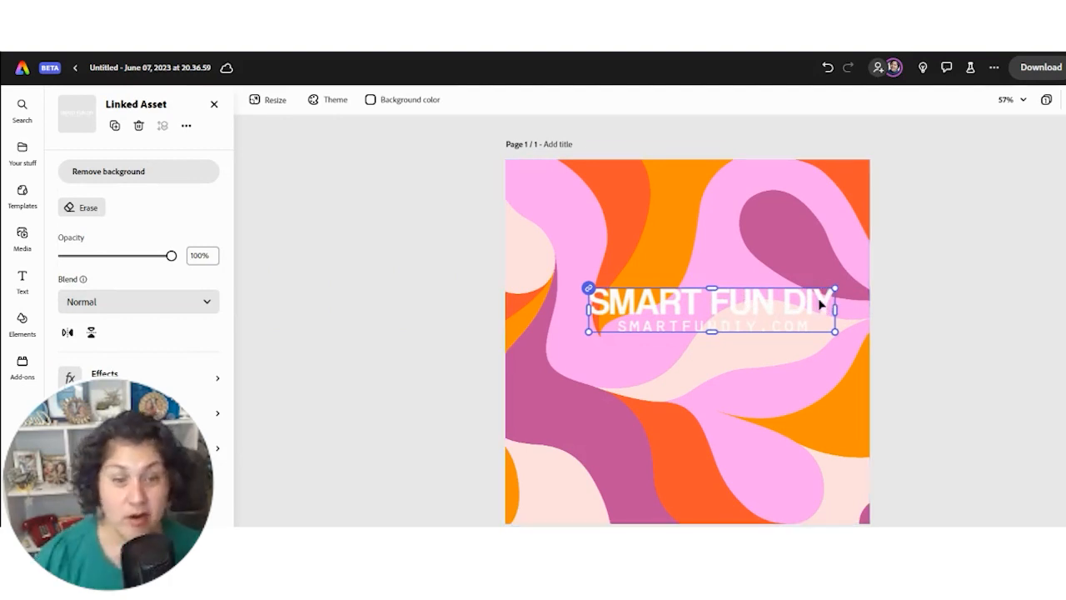
pyautogui.moveTo(803, 310)
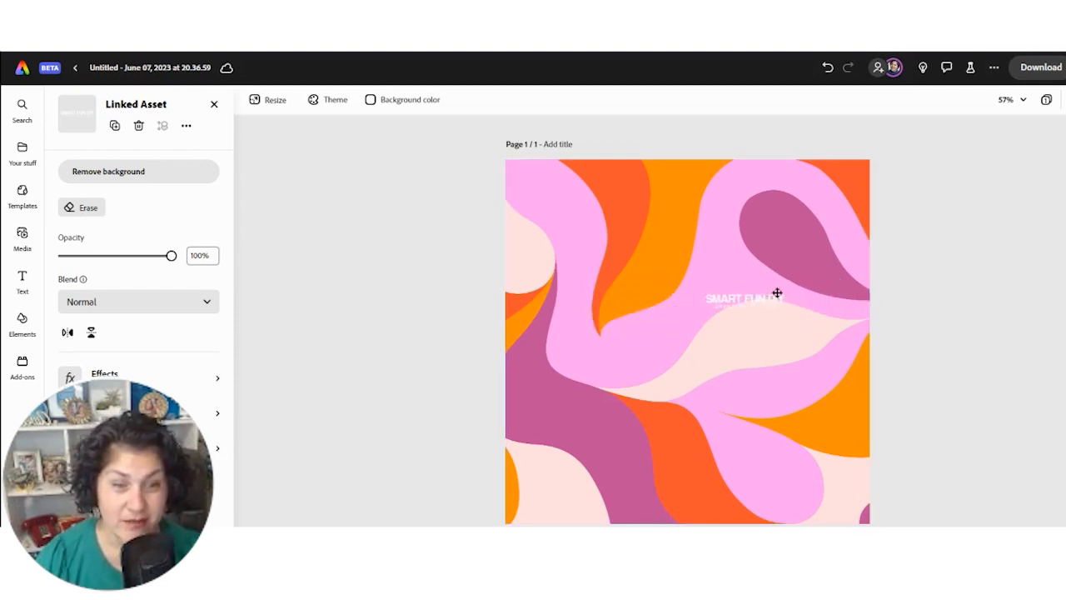
pyautogui.moveTo(746, 297); pyautogui.dragTo(799, 276)
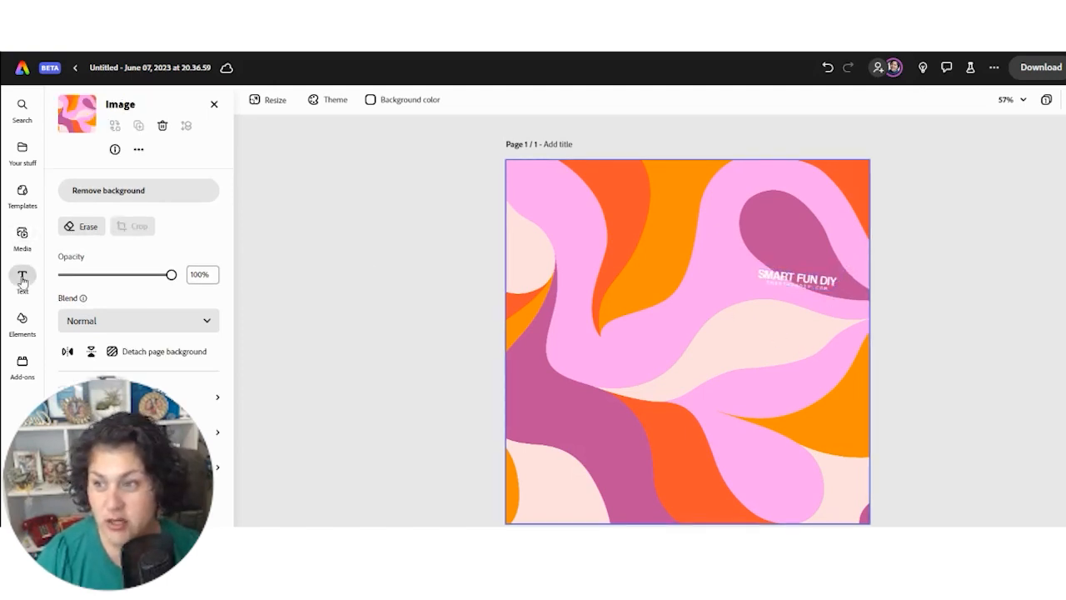
pyautogui.click(23, 277)
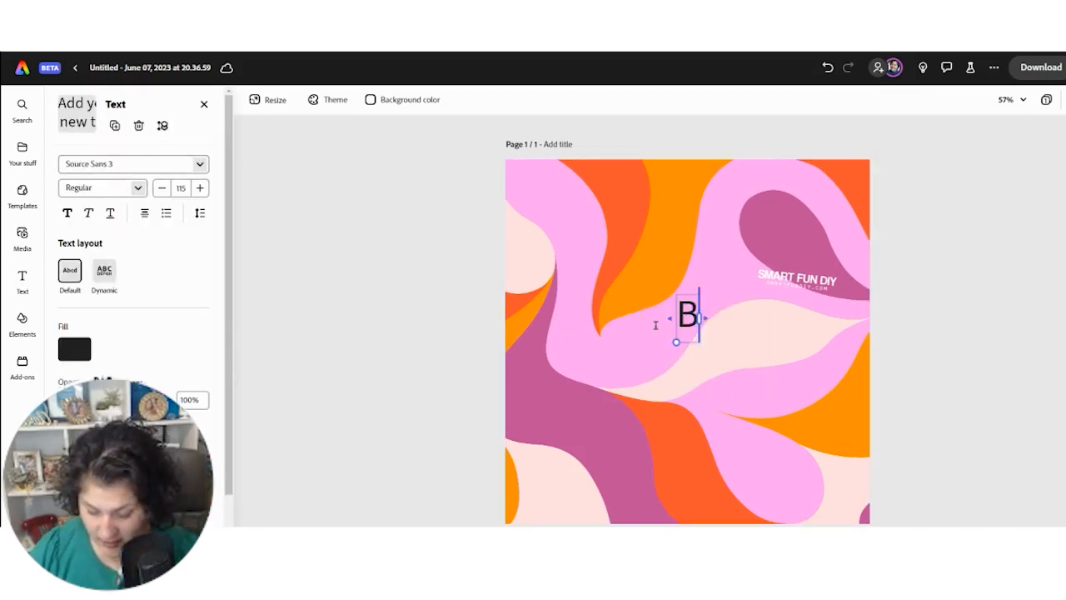
# Add a text box reading 'Best Craft Rooms' across the middle of the page
pyautogui.write('Best Craft Rooms')
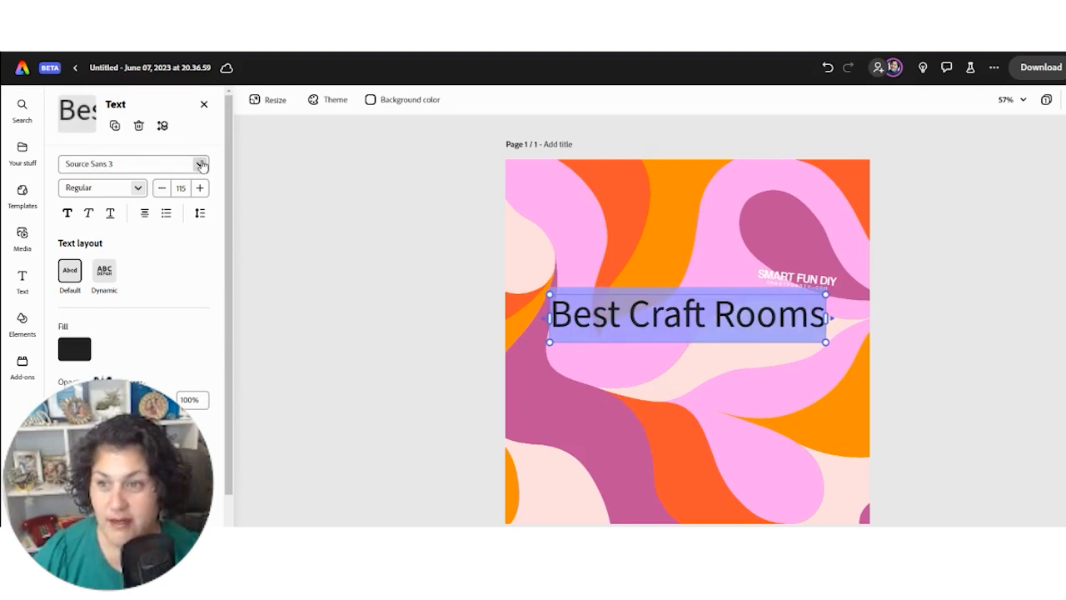
pyautogui.click(200, 164)
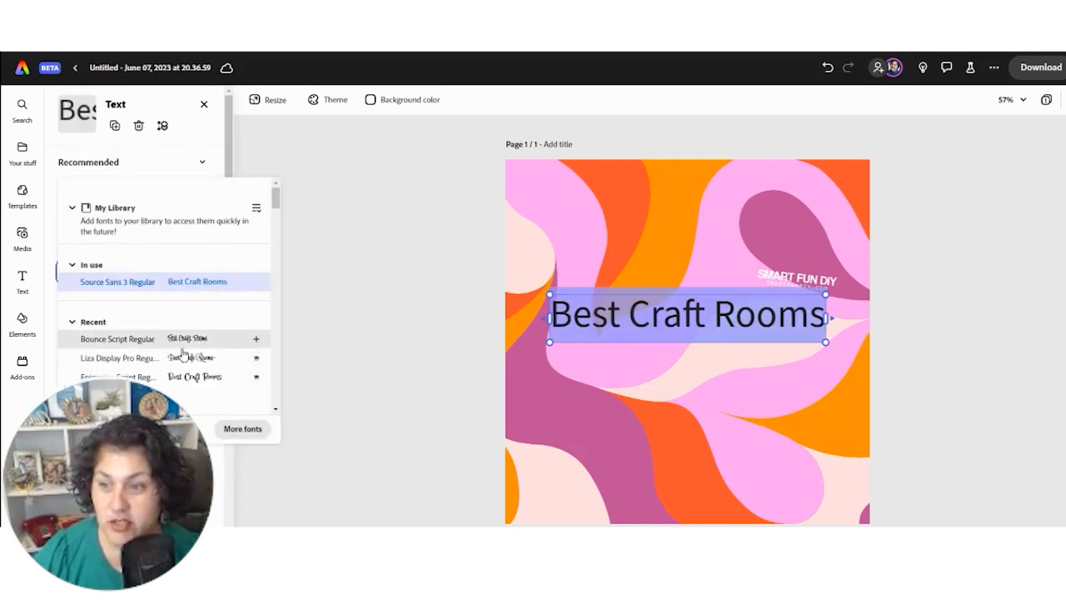
# Try Bounce Script, then set the title in the tall, thin Blakely Light font spanning the page width
pyautogui.click(117, 338)
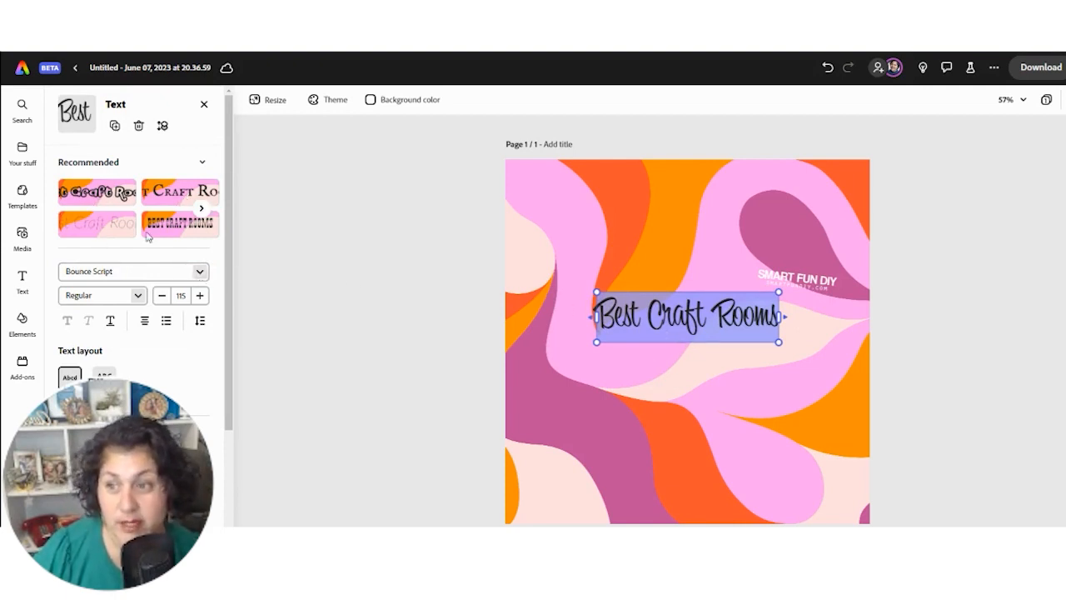
pyautogui.click(130, 269)
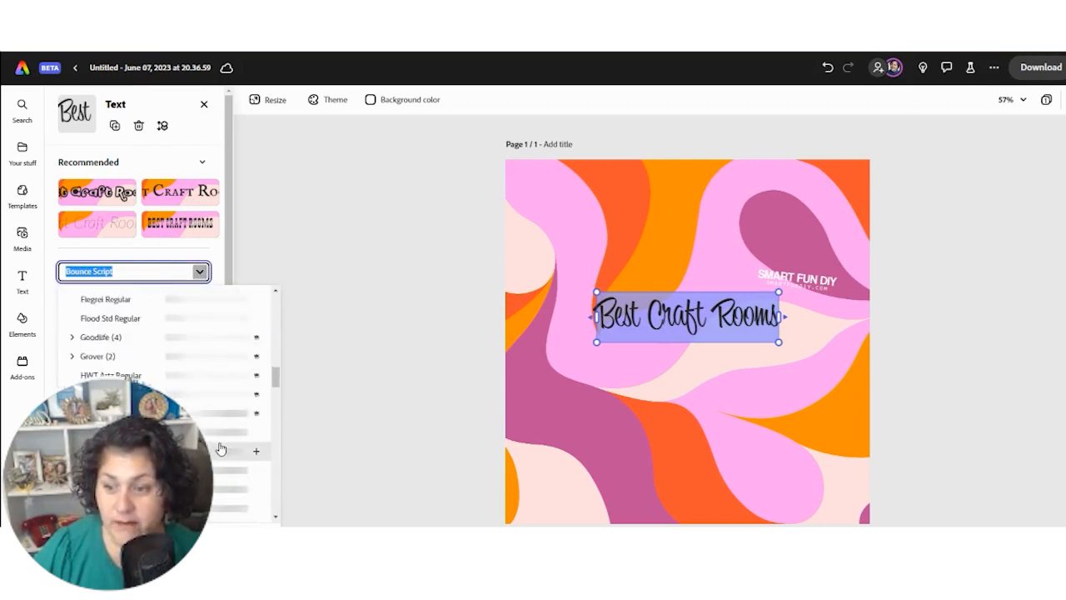
pyautogui.scroll(-3)
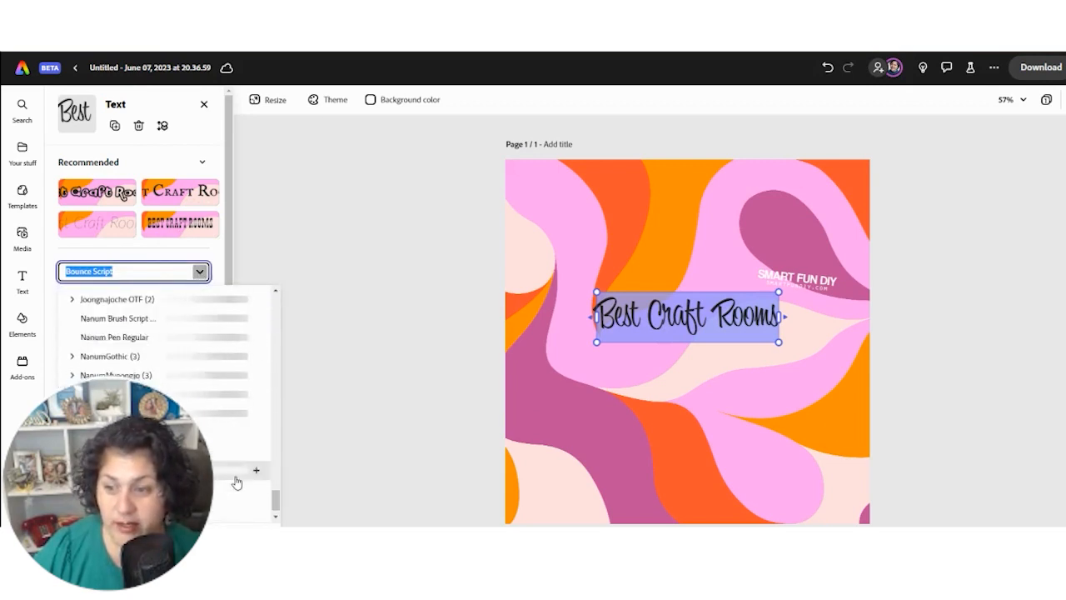
pyautogui.scroll(-3)
pyautogui.write('Blakely')
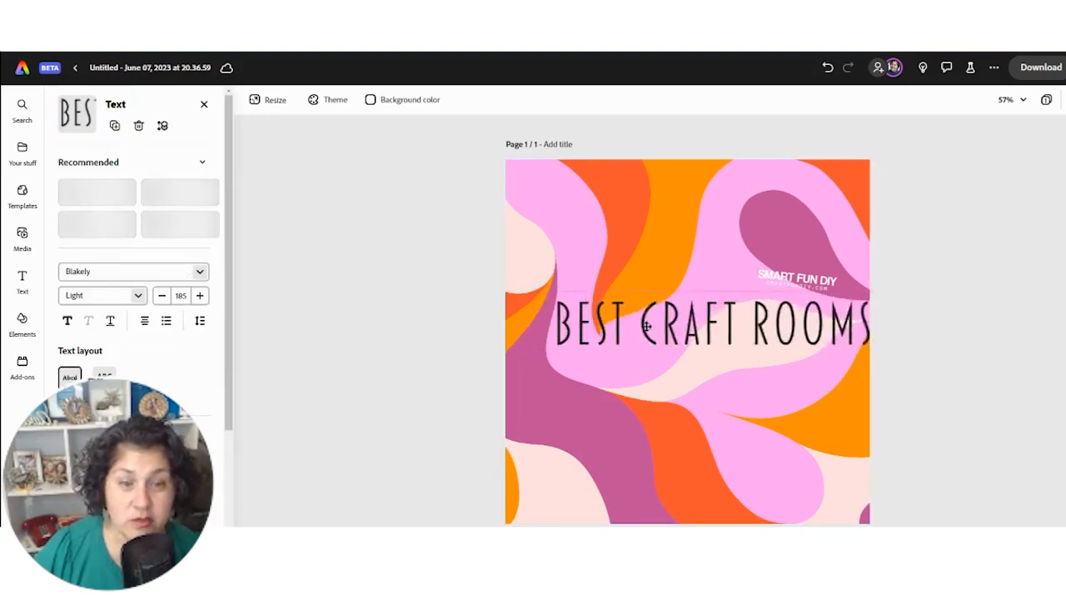
pyautogui.click(703, 325)
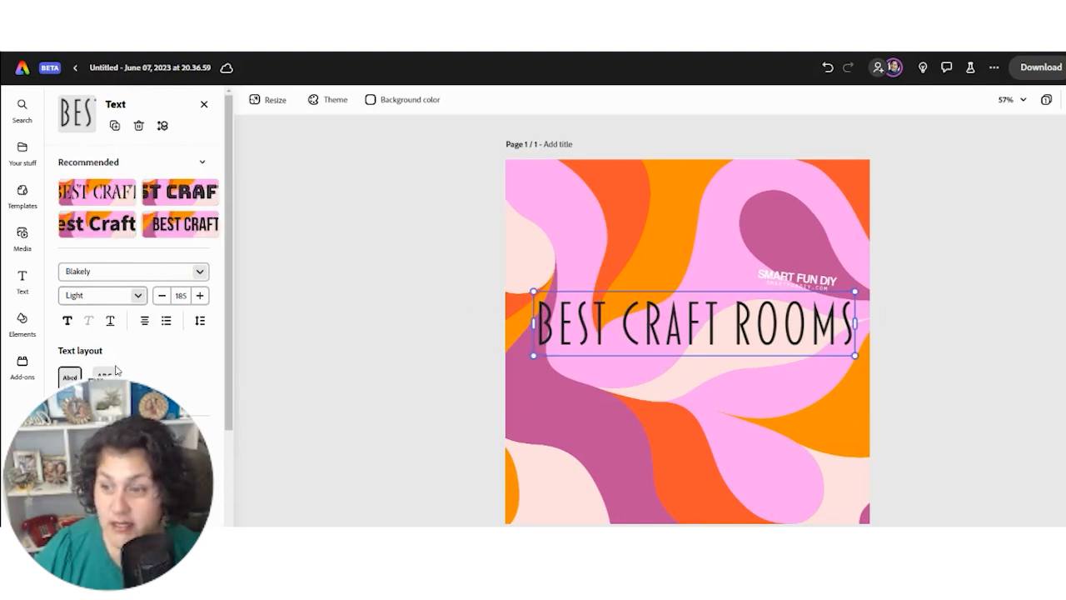
pyautogui.scroll(-3)
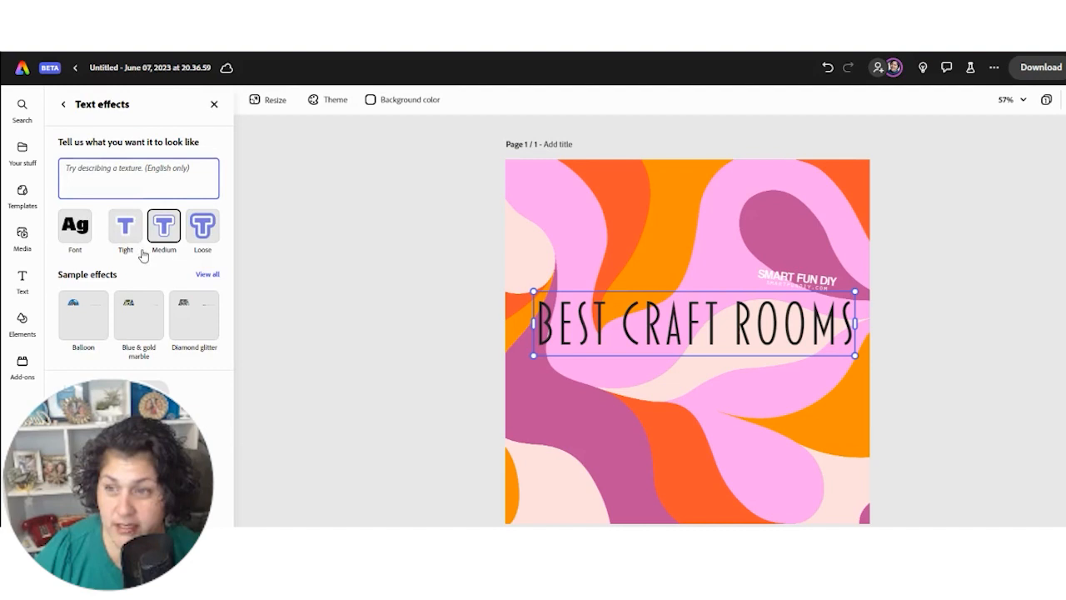
# Give the BEST CRAFT ROOMS title a Strong drop shadow, switch to Custom and pick a new shadow colour
pyautogui.click(125, 226)
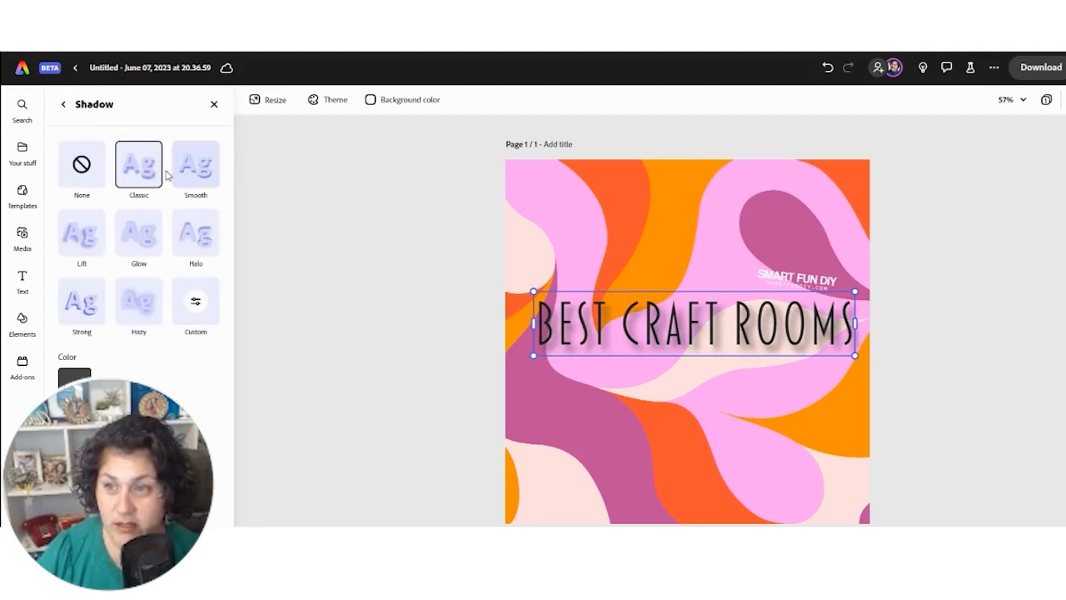
pyautogui.click(82, 301)
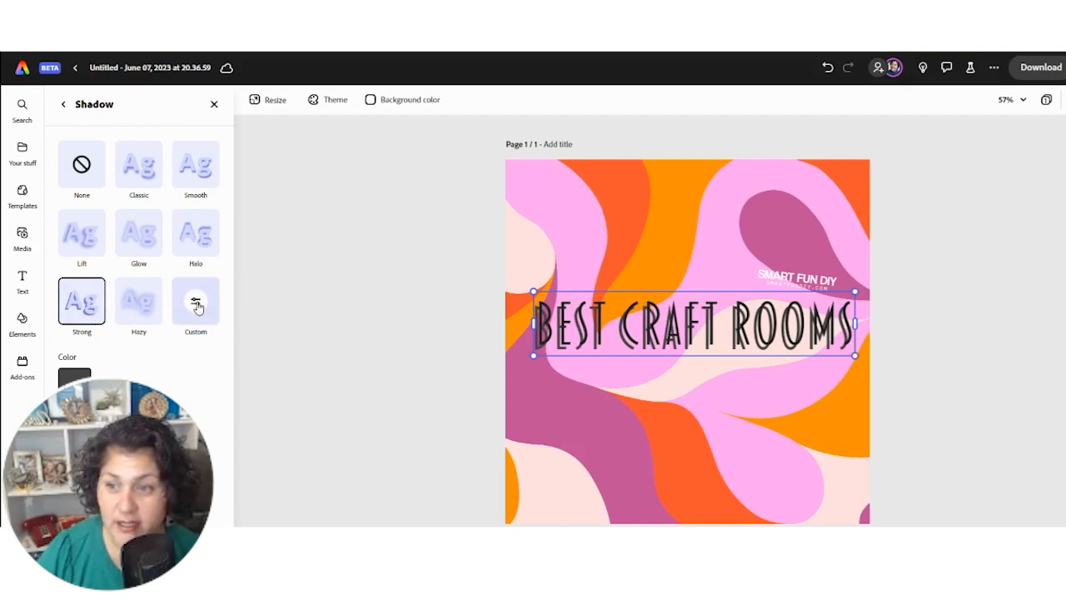
pyautogui.click(195, 302)
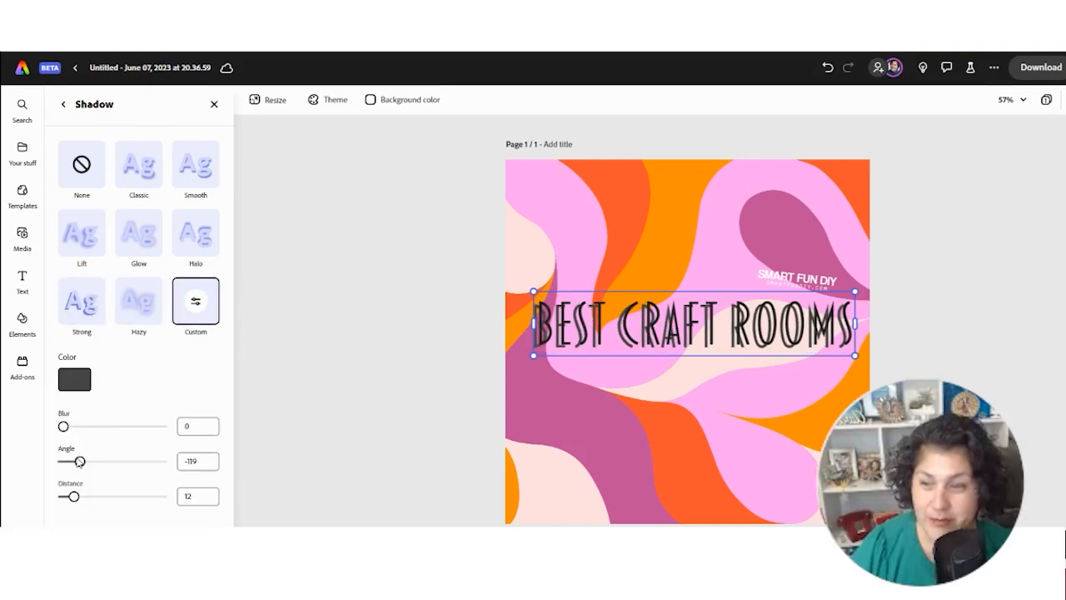
pyautogui.click(73, 380)
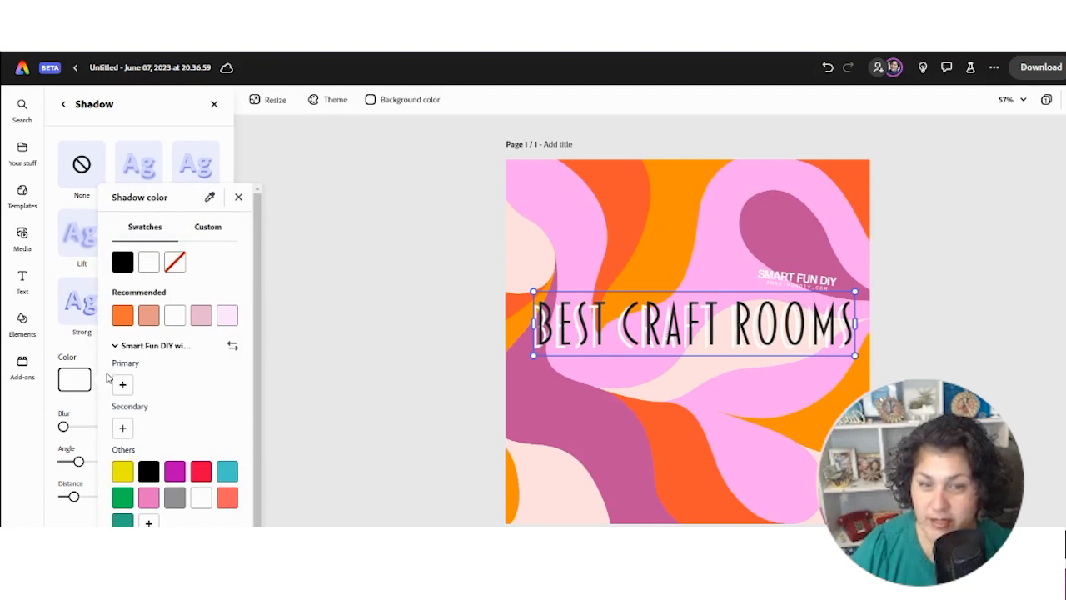
pyautogui.click(175, 315)
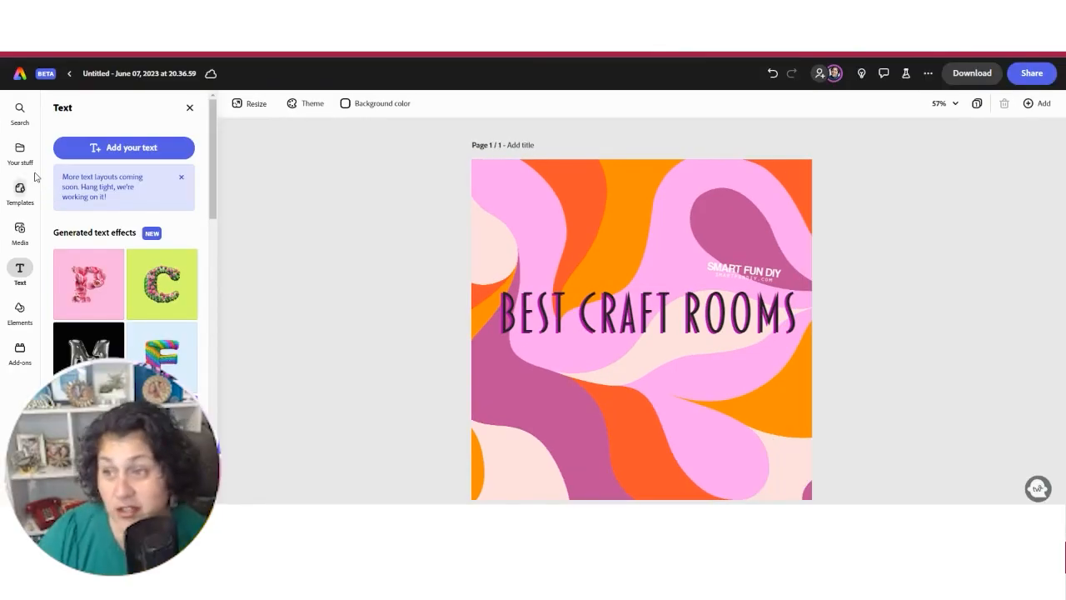
pyautogui.moveTo(132, 127)
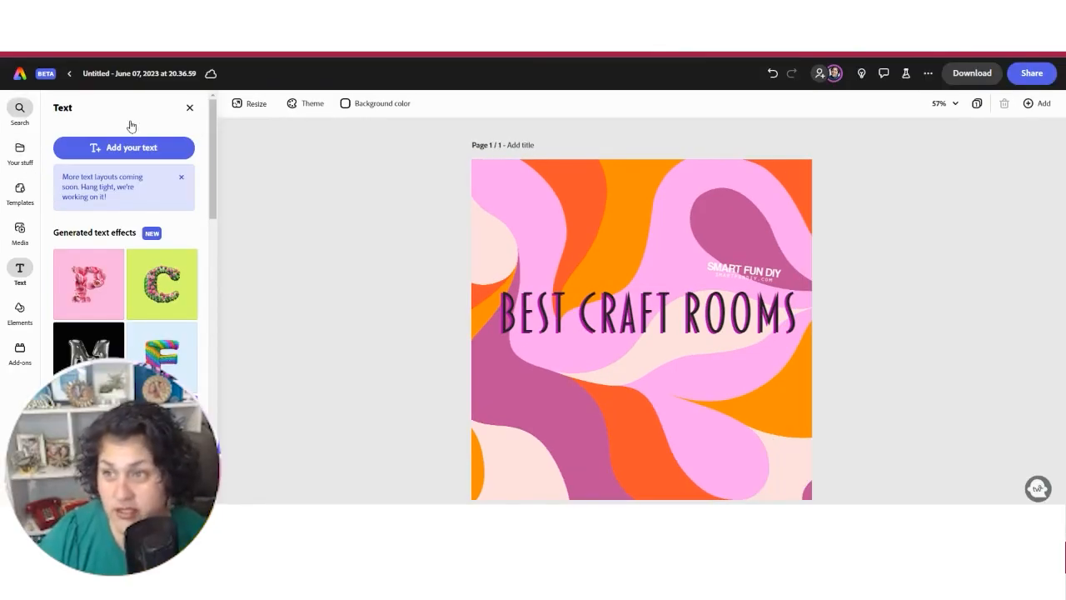
# Search 'polaroid frame', add the frame, remove its background and shrink it below the title at bottom left
pyautogui.write('po')
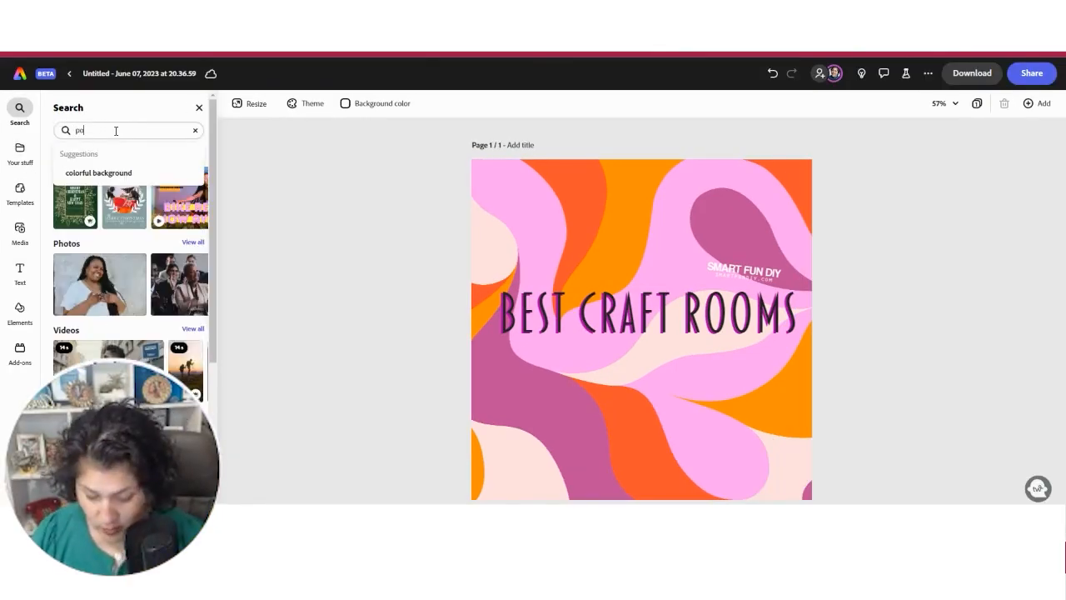
pyautogui.write('polaroid')
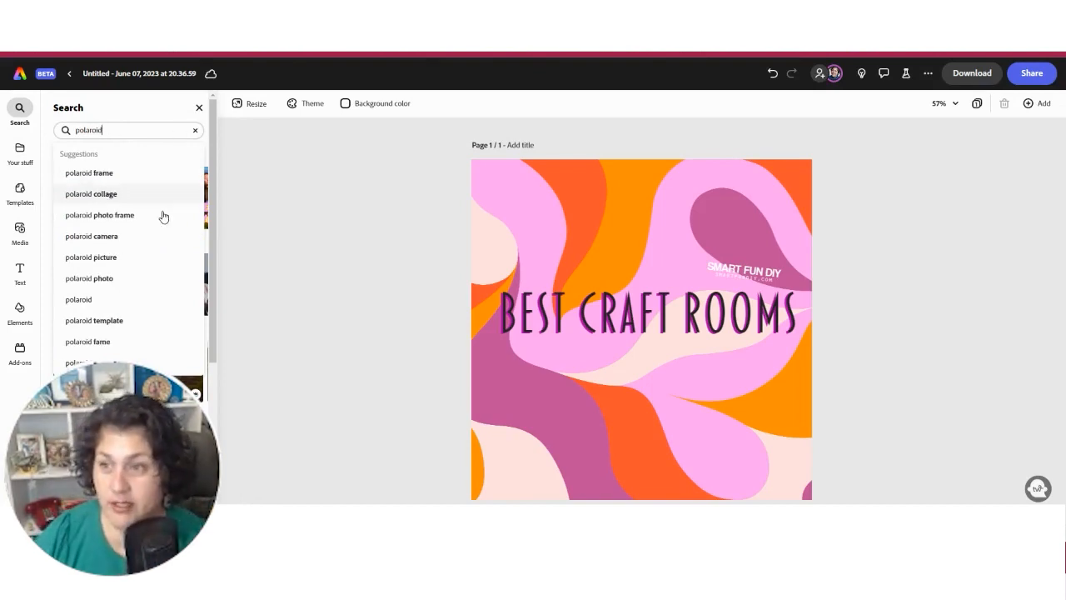
pyautogui.click(88, 172)
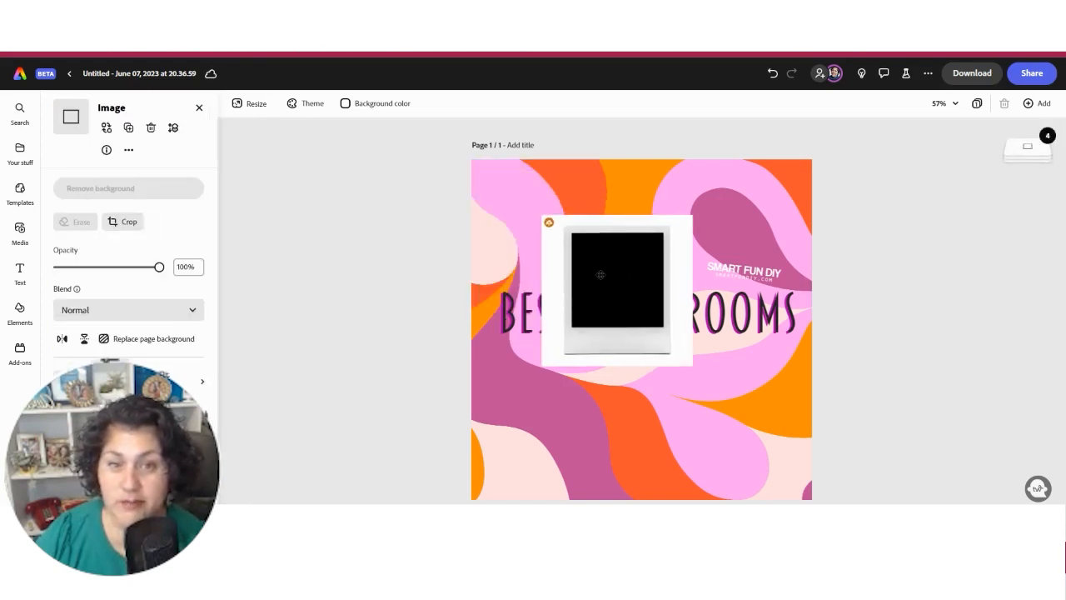
pyautogui.click(616, 290)
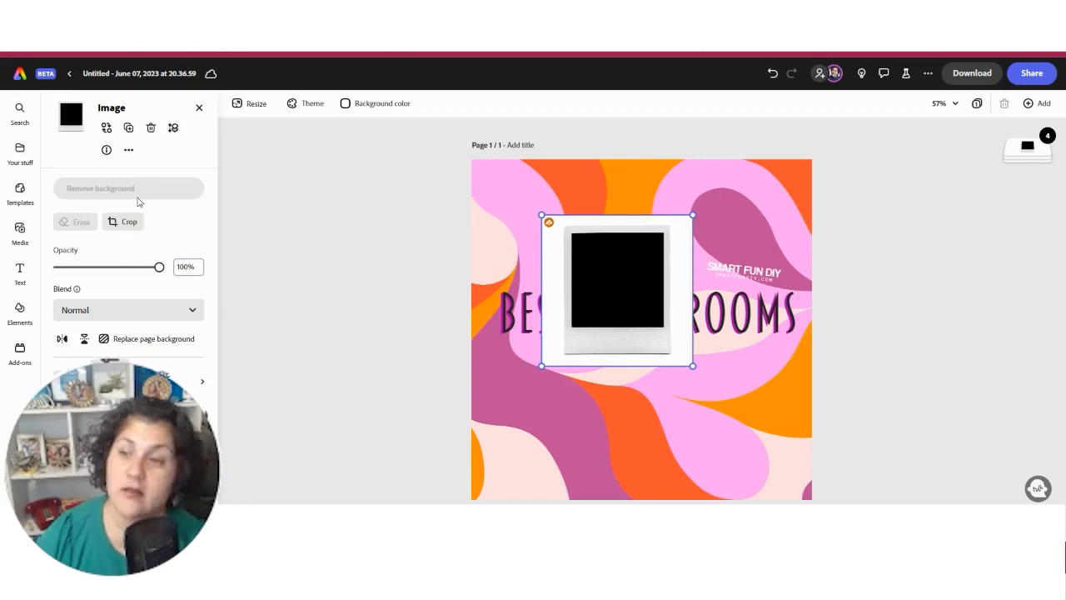
pyautogui.click(100, 186)
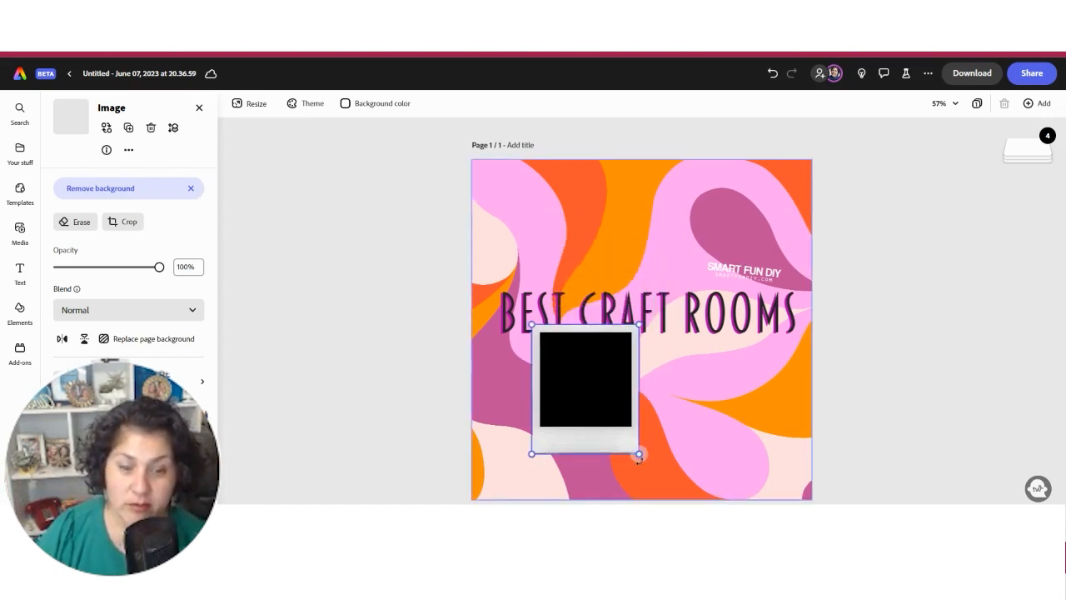
pyautogui.moveTo(586, 376); pyautogui.dragTo(547, 416)
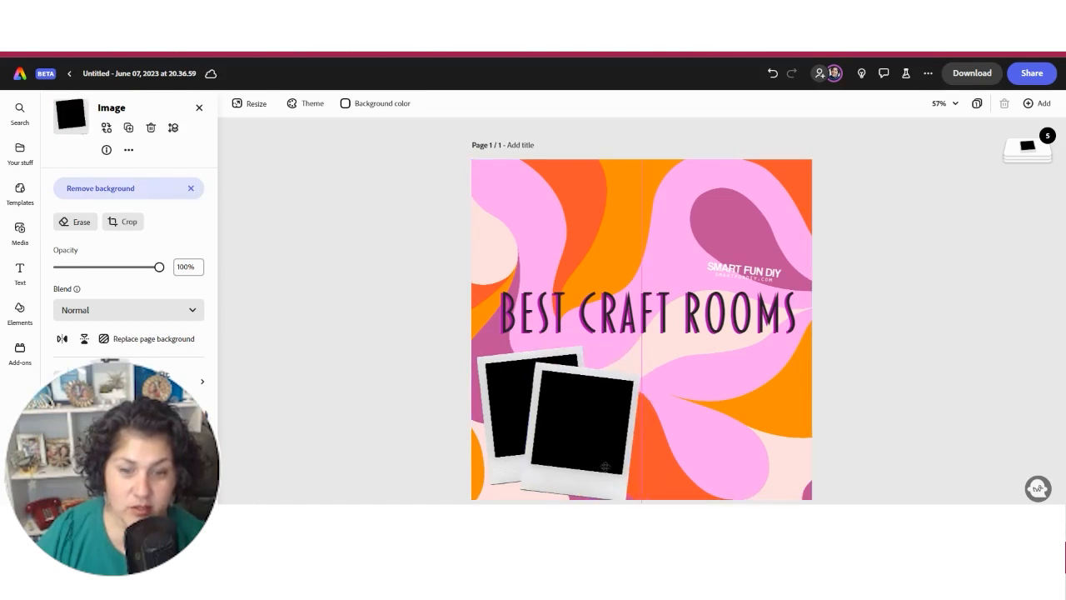
# Select the front frame, pick the background layer in the Layers panel, and return to the polaroid frame search results
pyautogui.click(575, 417)
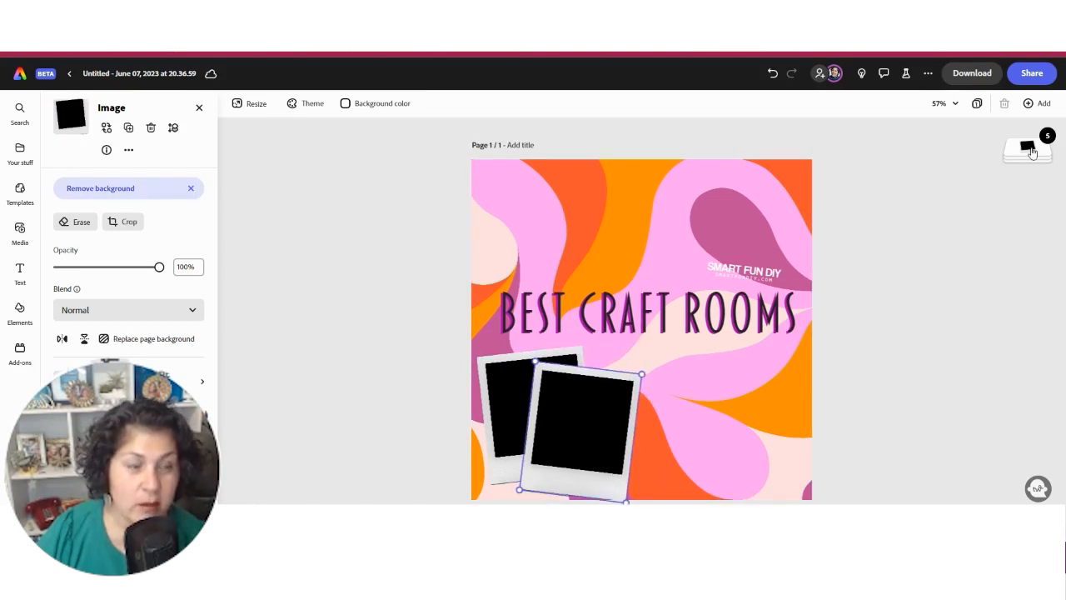
pyautogui.click(1026, 149)
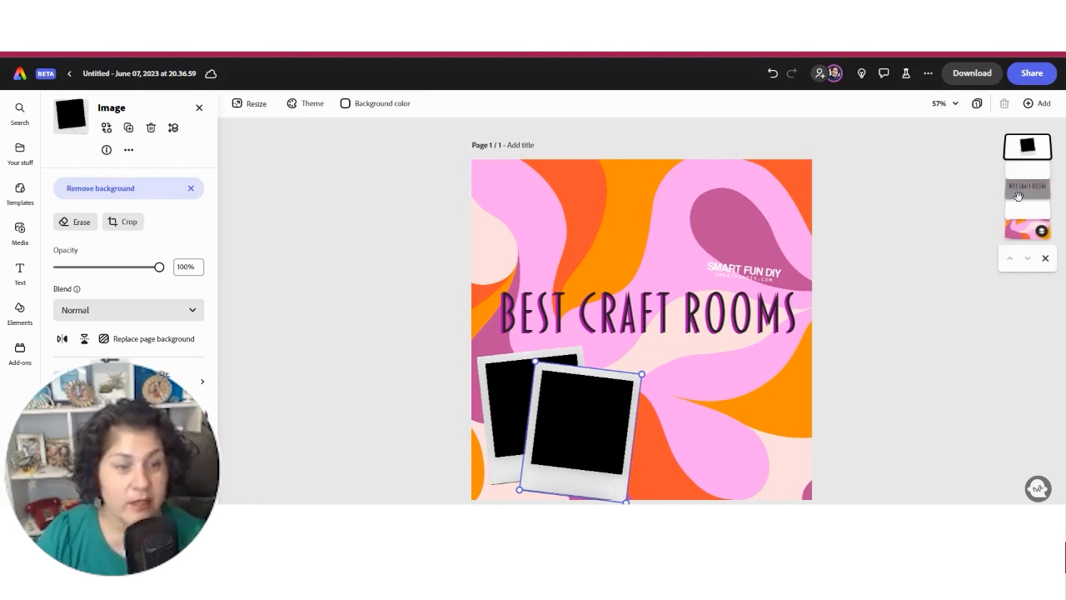
pyautogui.click(649, 315)
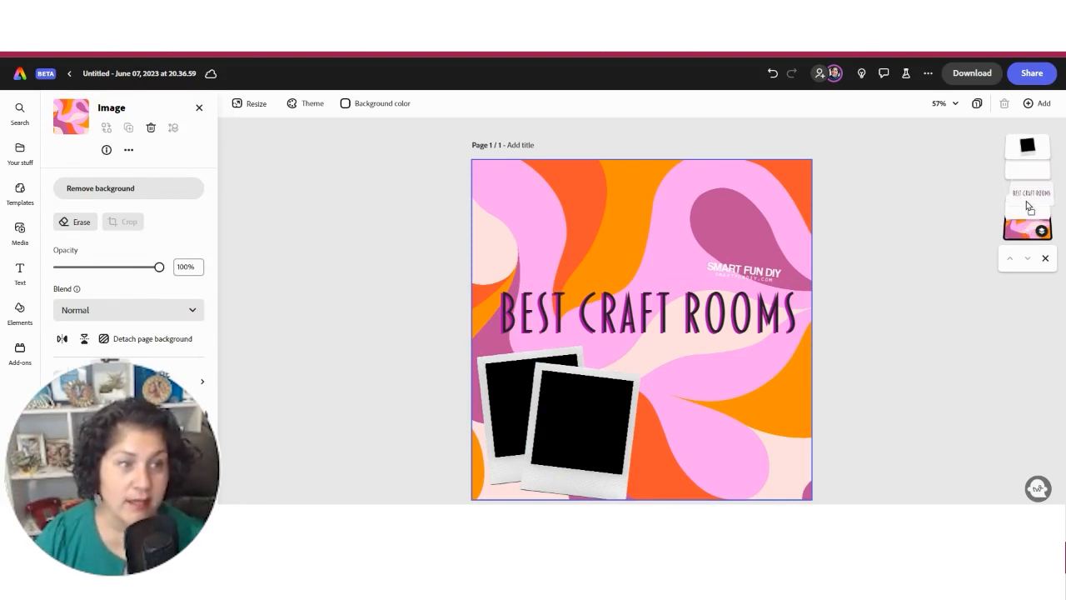
pyautogui.click(20, 113)
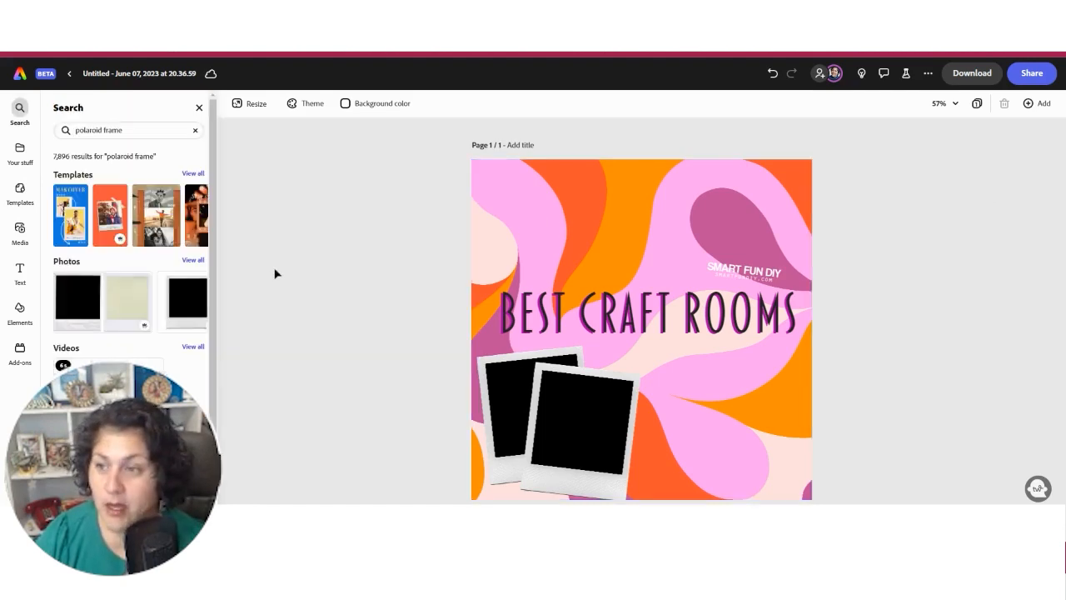
# Search 'phone', add the phone mockup image and remove its background
pyautogui.click(127, 130)
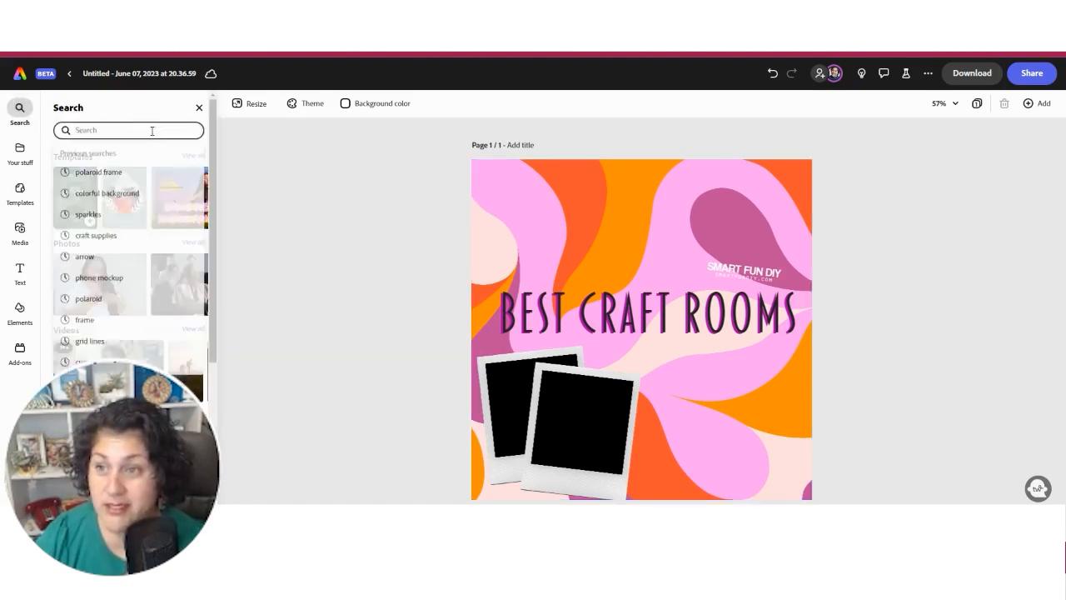
pyautogui.write('phone')
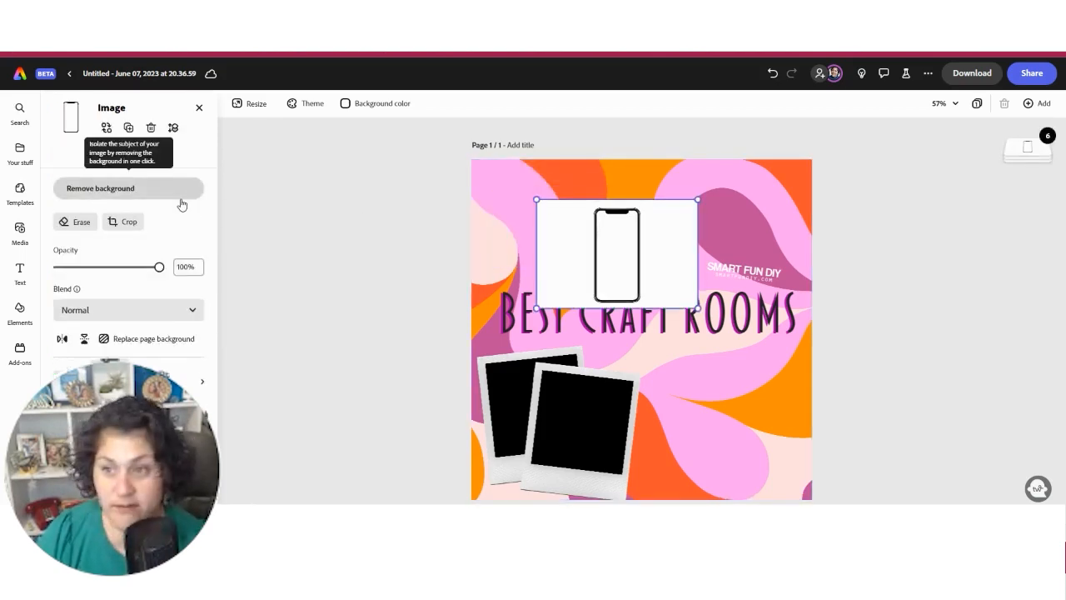
pyautogui.click(100, 186)
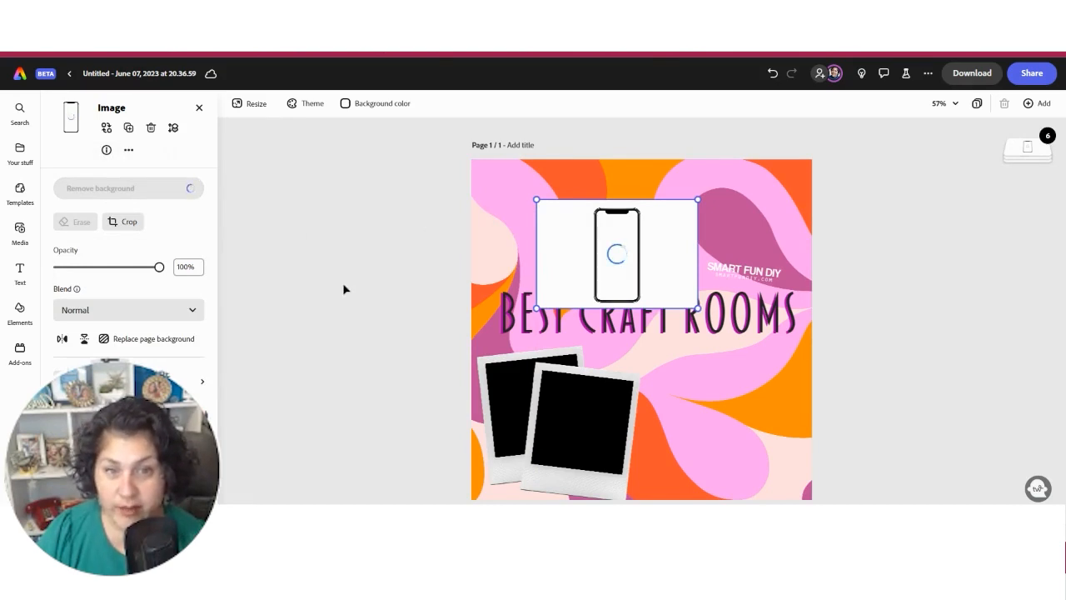
pyautogui.click(126, 187)
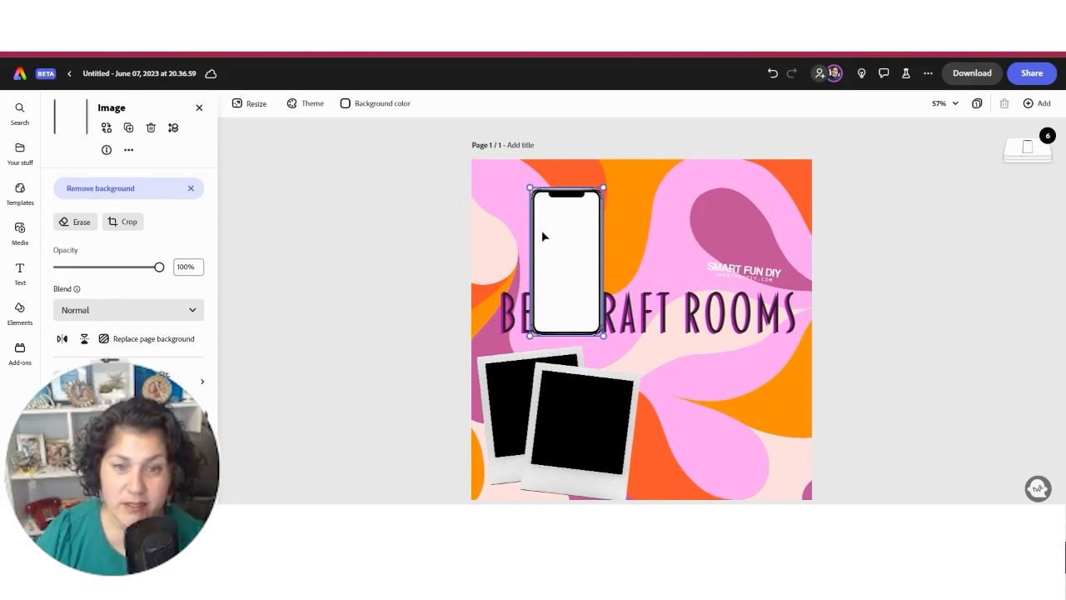
# Move the phone mockup up near the page top and start erasing parts of it
pyautogui.moveTo(566, 259); pyautogui.dragTo(591, 253)
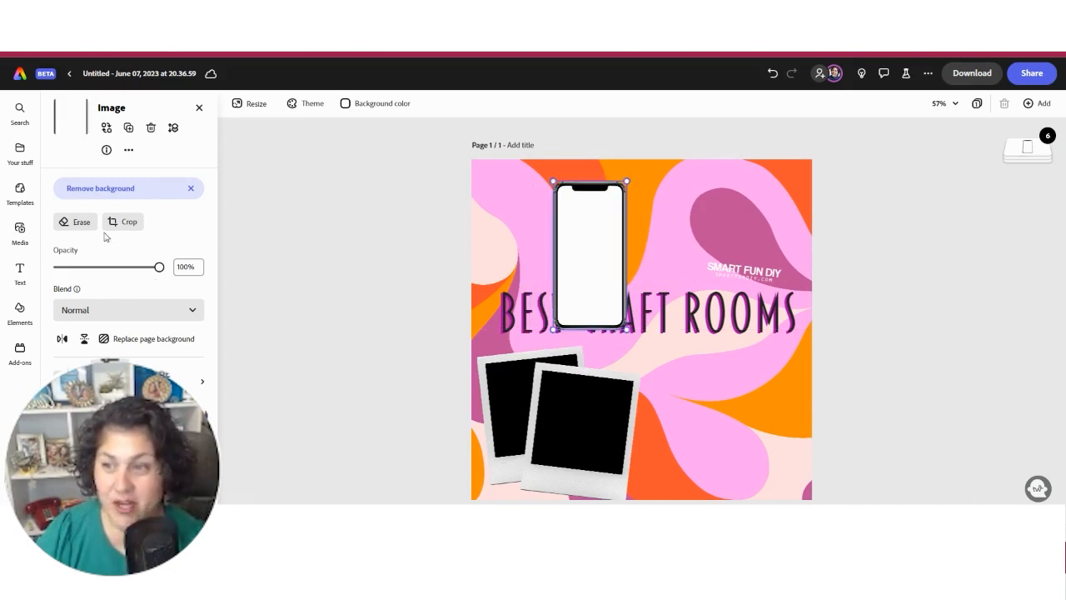
pyautogui.click(75, 221)
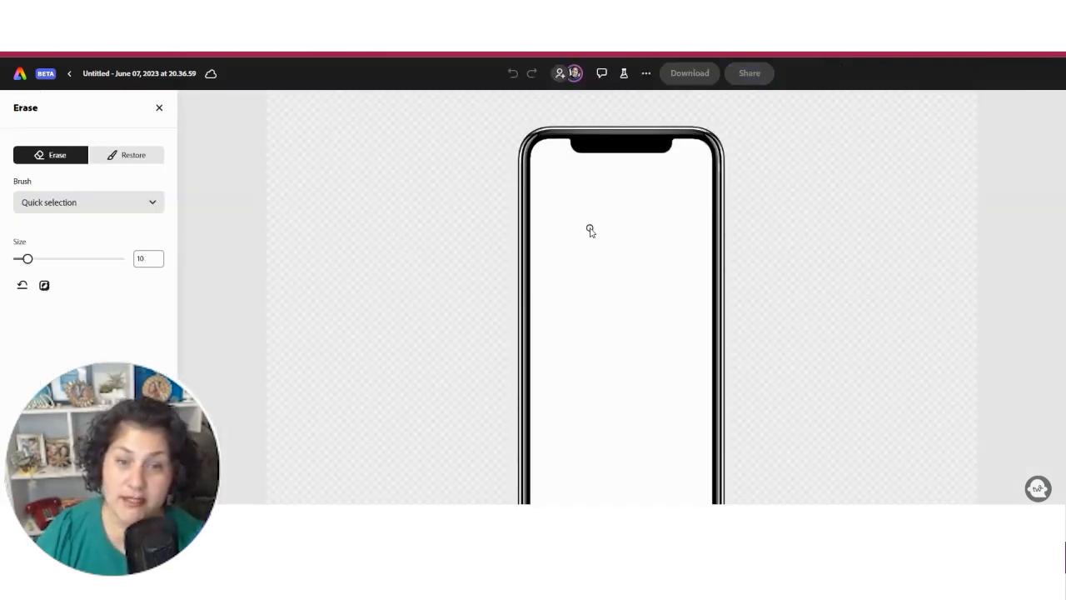
# Erase the phone's white screen area with Quick selection so the background shows through
pyautogui.click(589, 230)
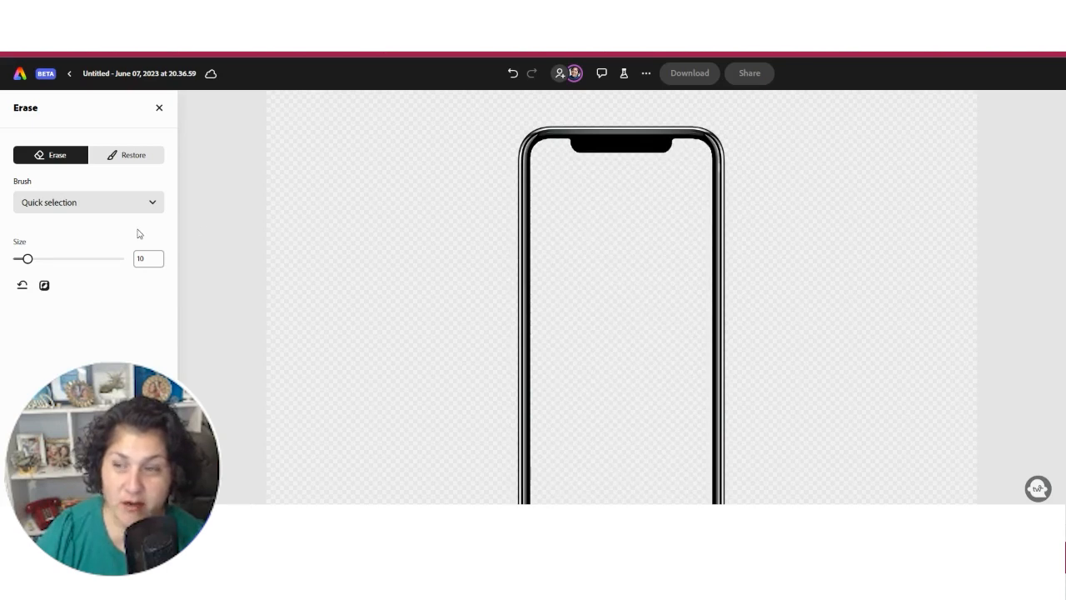
pyautogui.moveTo(598, 250)
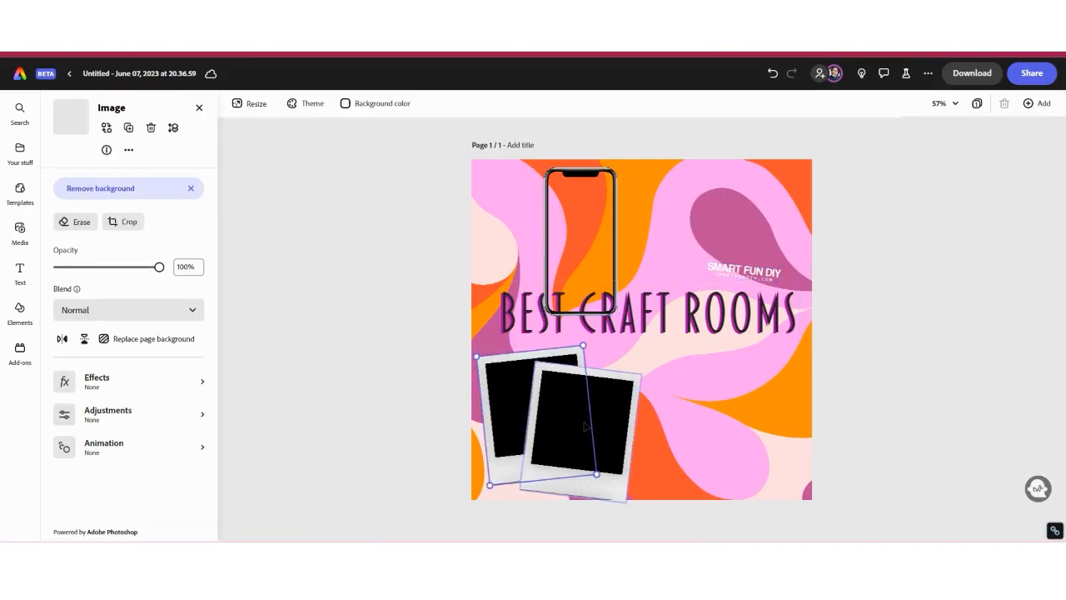
pyautogui.click(646, 315)
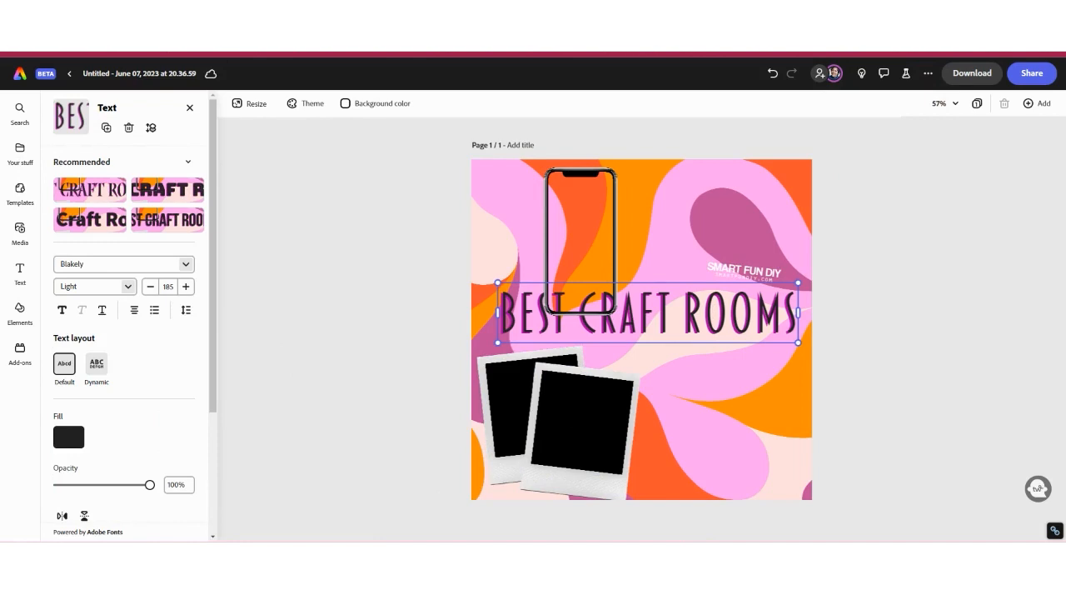
pyautogui.click(20, 110)
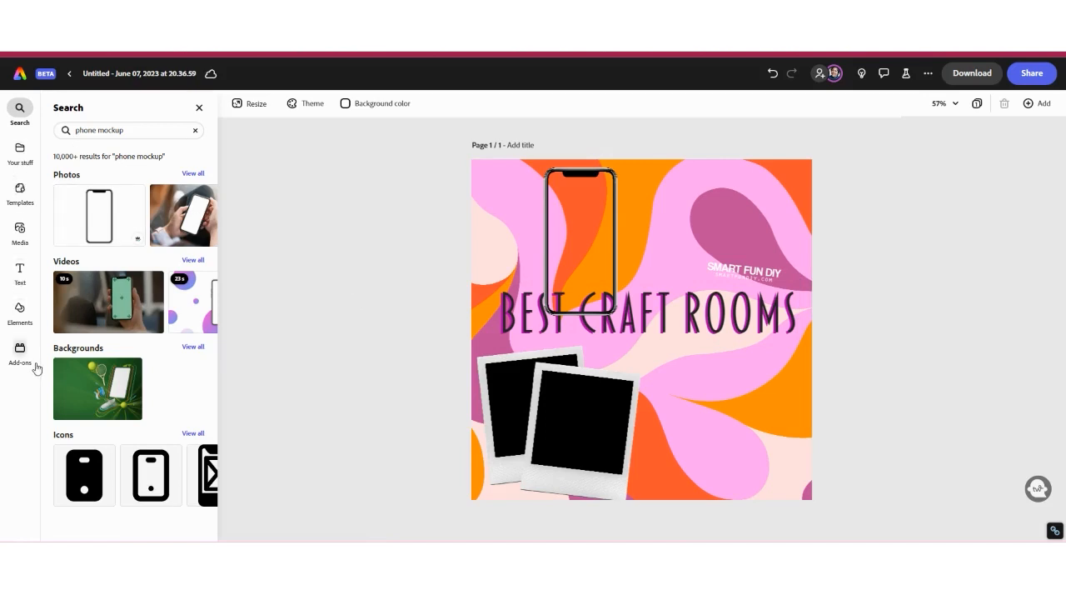
# Add a personal portrait photo and place it inside the front polaroid frame
pyautogui.click(20, 231)
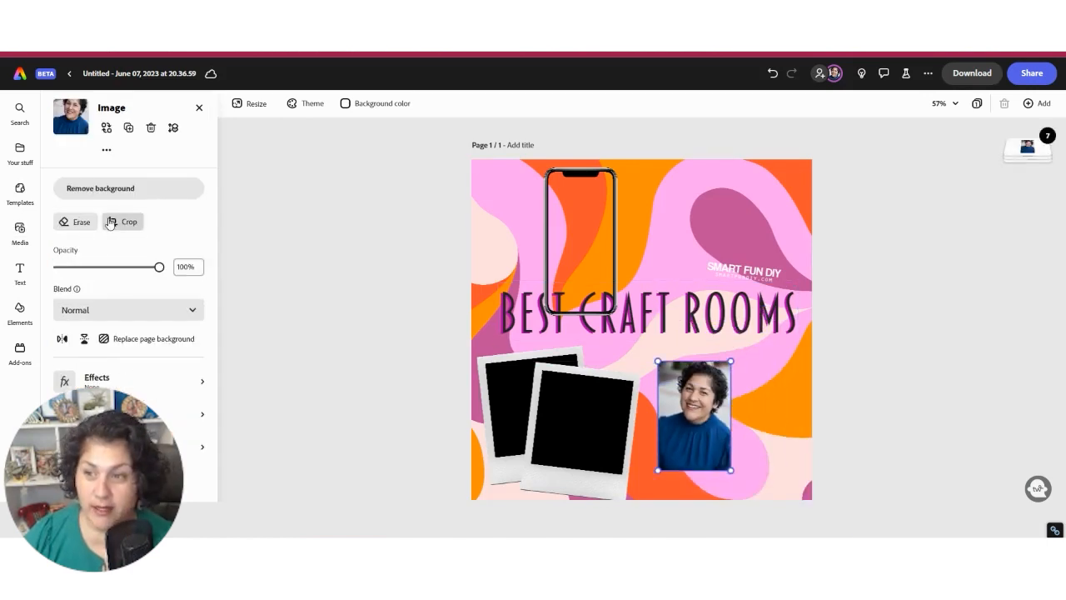
pyautogui.click(128, 221)
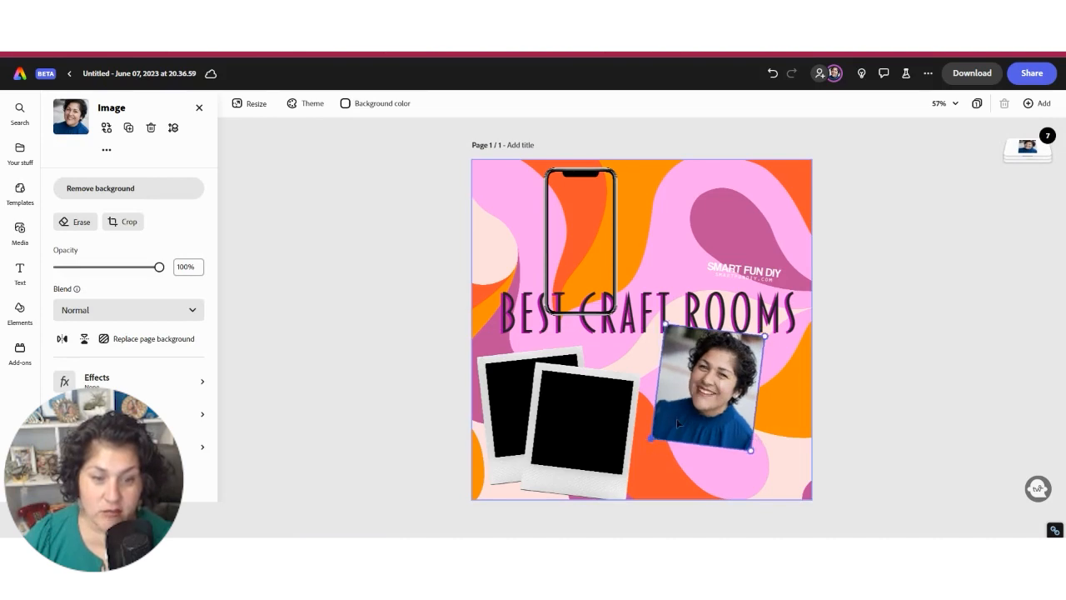
pyautogui.moveTo(708, 391); pyautogui.dragTo(575, 429)
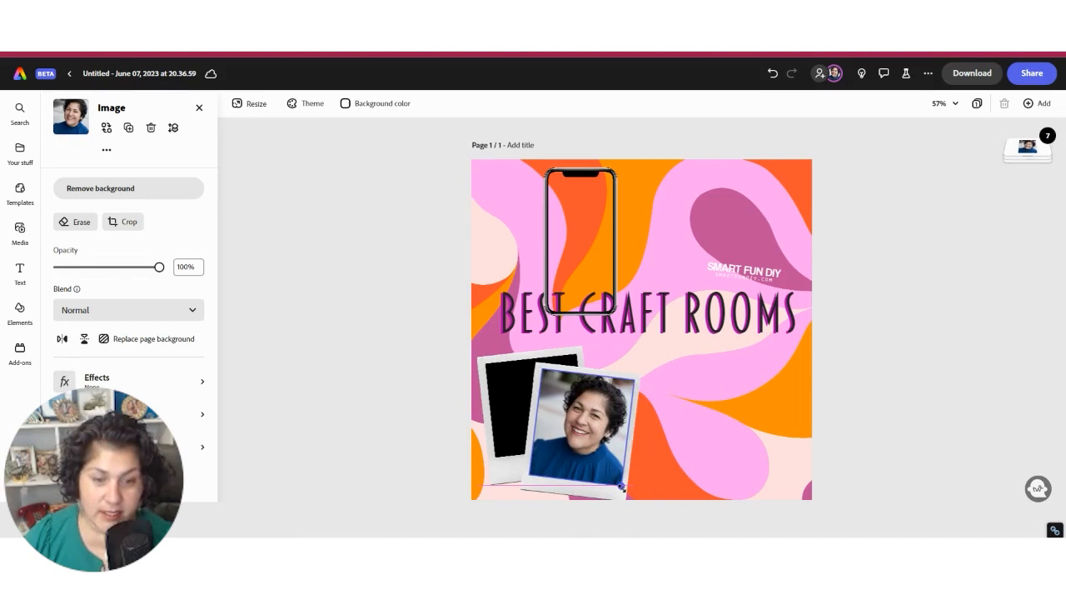
pyautogui.click(20, 230)
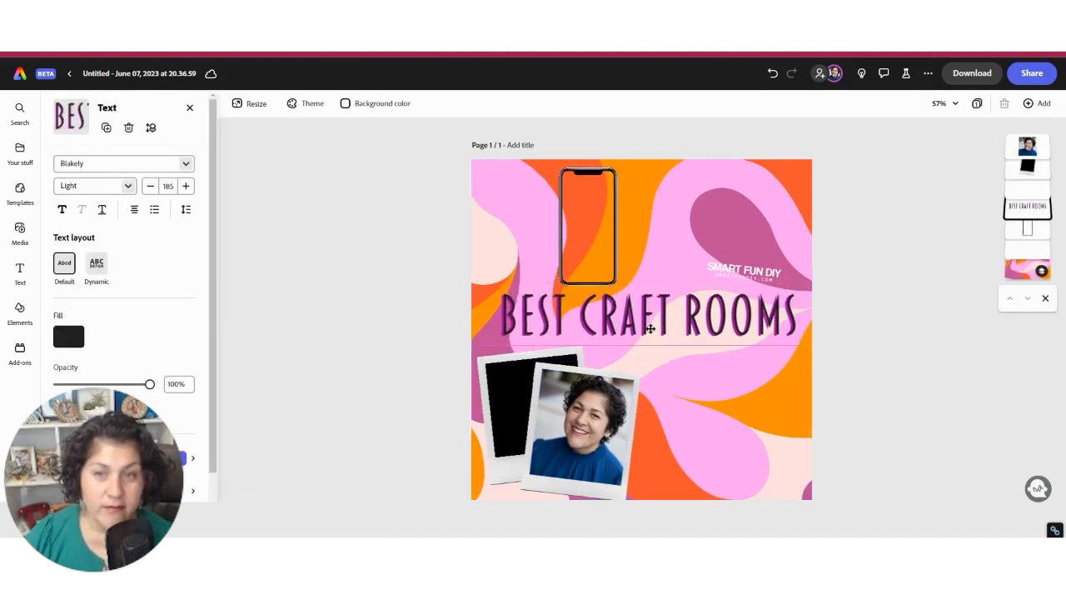
# Select the BEST CRAFT ROOMS title and search assets for 'arrow'
pyautogui.click(650, 315)
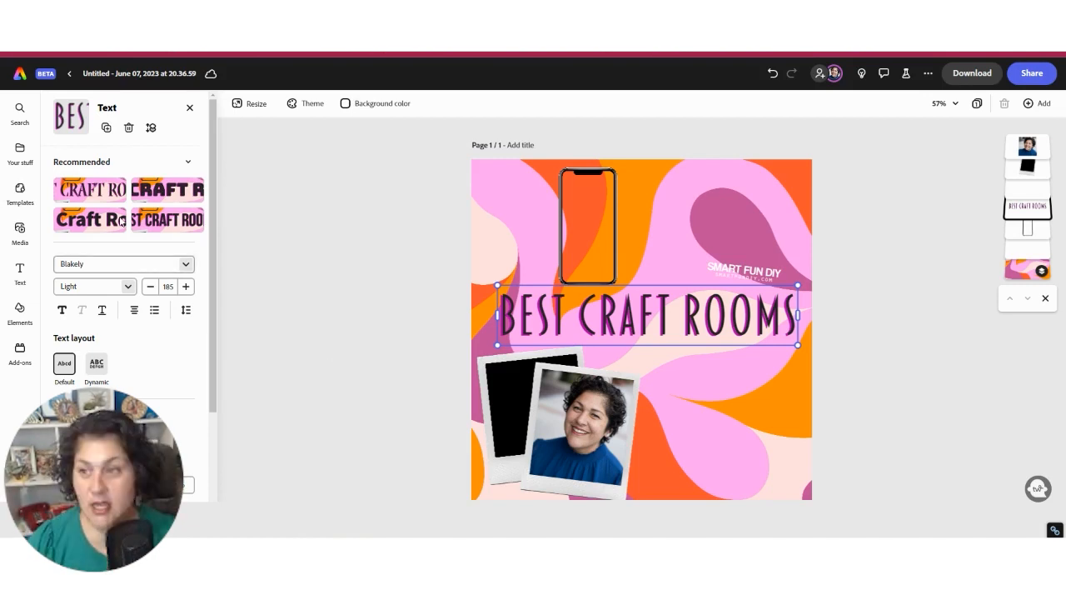
pyautogui.click(20, 113)
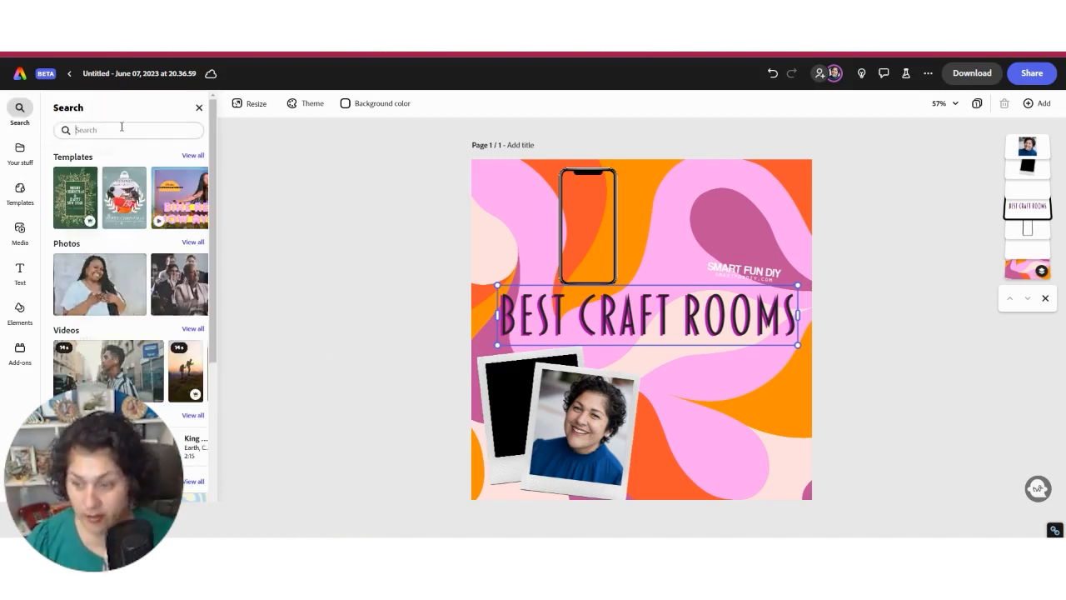
pyautogui.write('arrow')
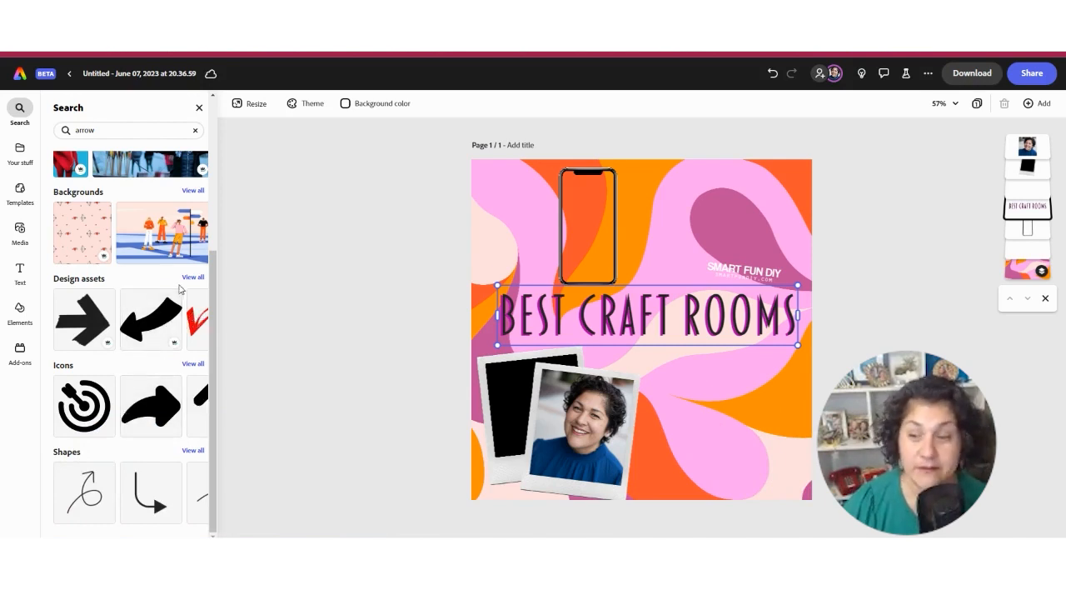
pyautogui.moveTo(210, 469)
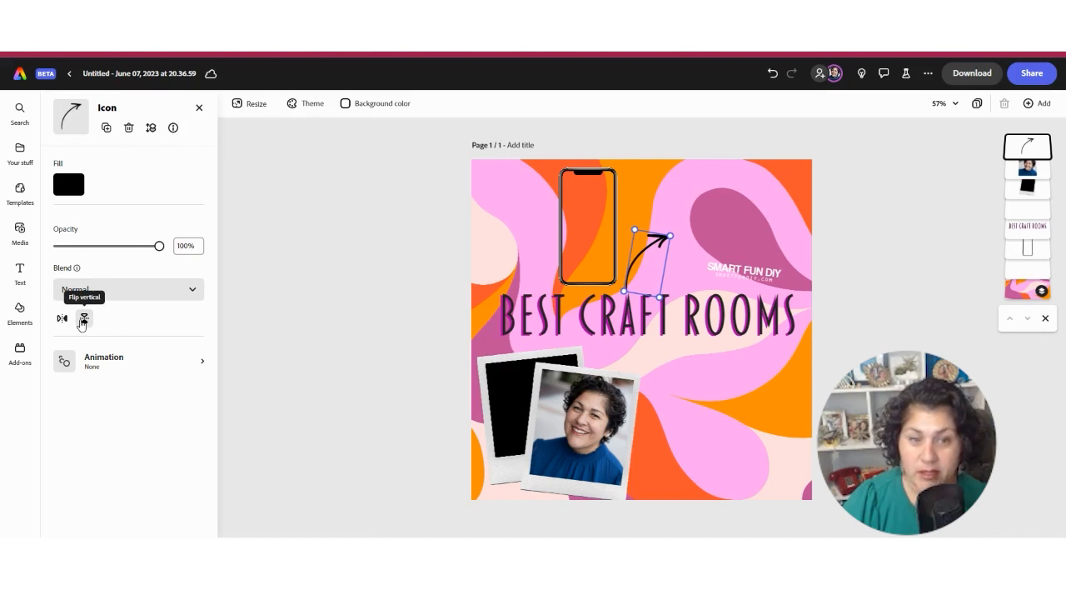
# Flip the added curved arrow vertically so it points toward the phone mockup
pyautogui.click(83, 318)
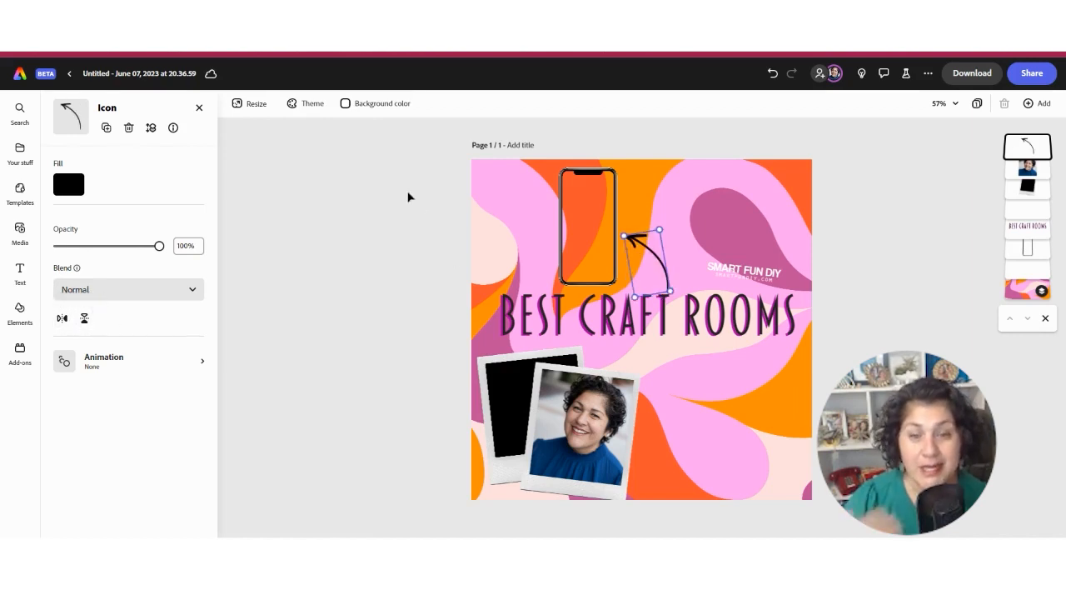
pyautogui.click(20, 313)
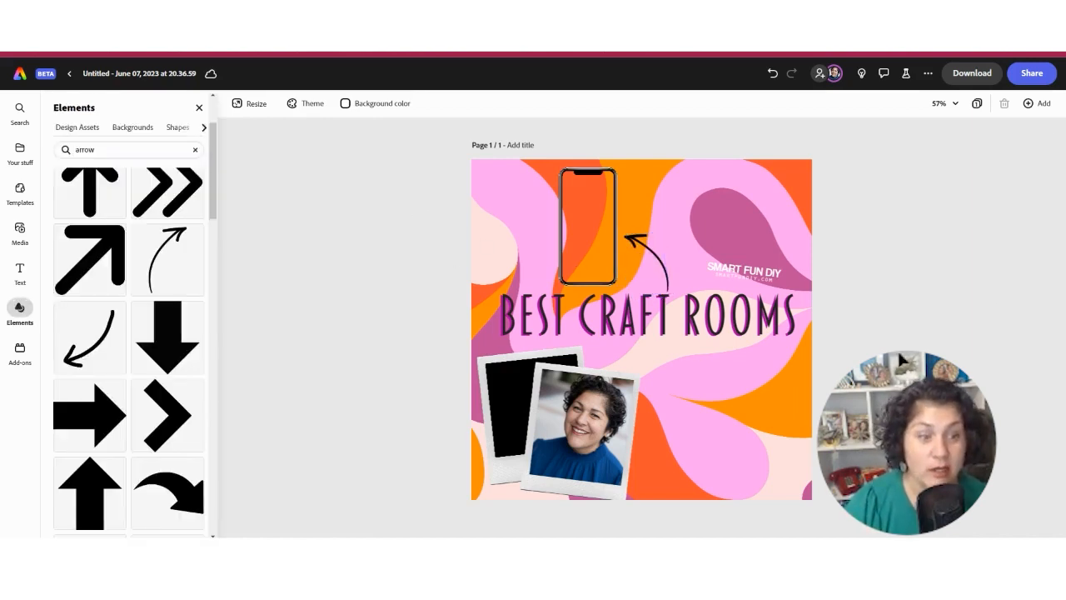
pyautogui.moveTo(943, 465)
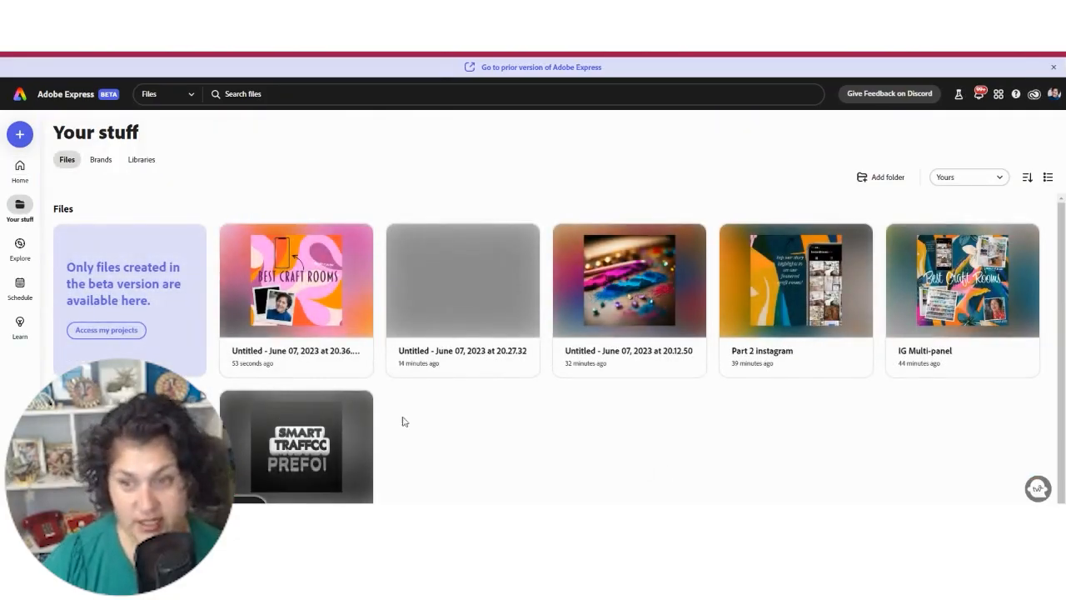
pyautogui.moveTo(537, 438)
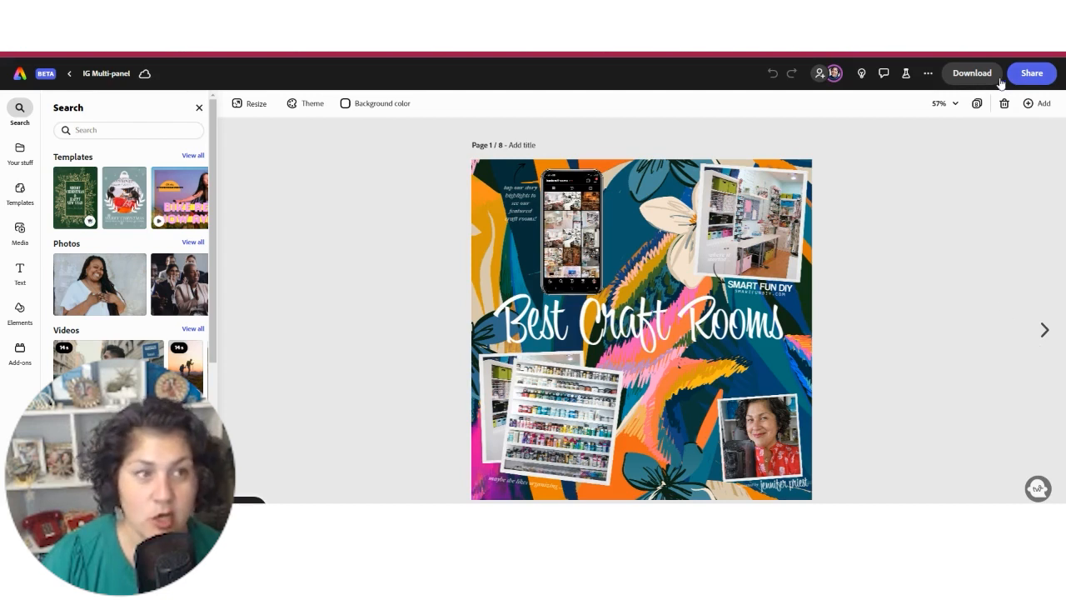
# Leave the IG Multi-panel editor and return to the list of saved files
pyautogui.click(971, 73)
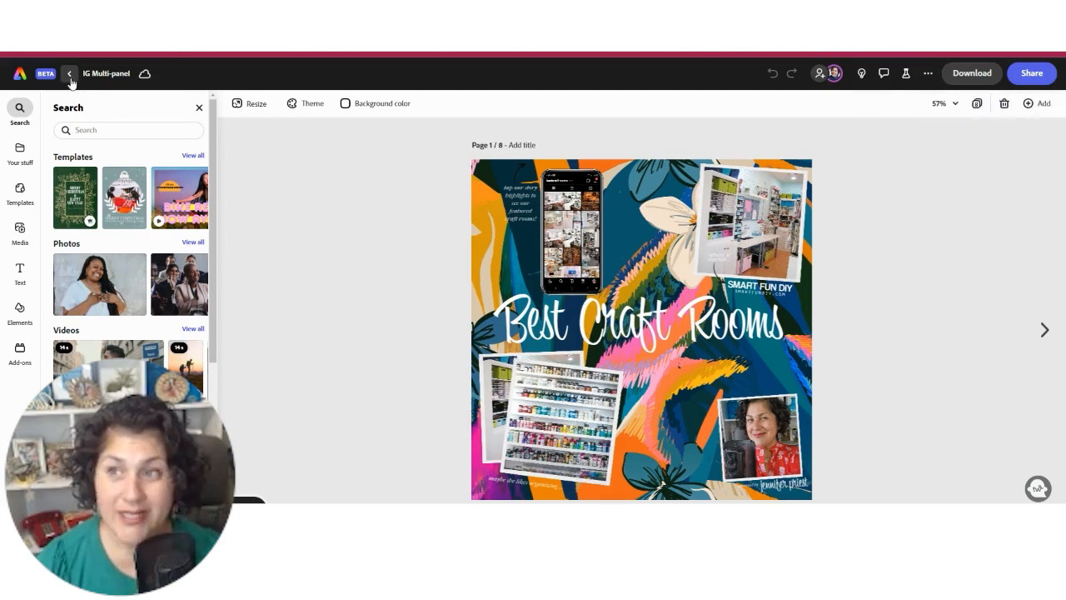
pyautogui.click(70, 74)
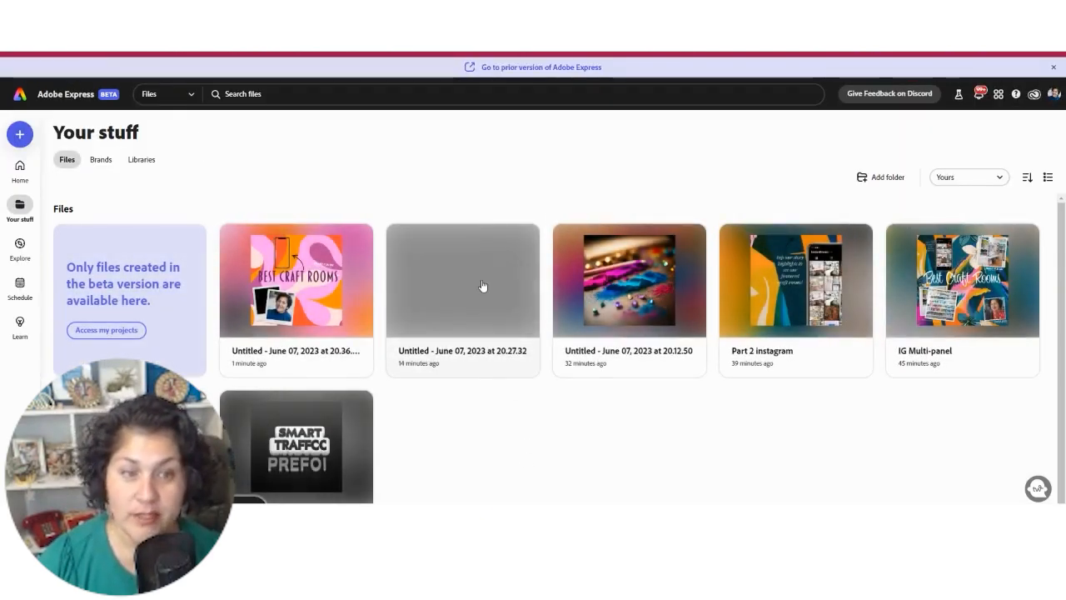
pyautogui.moveTo(786, 298)
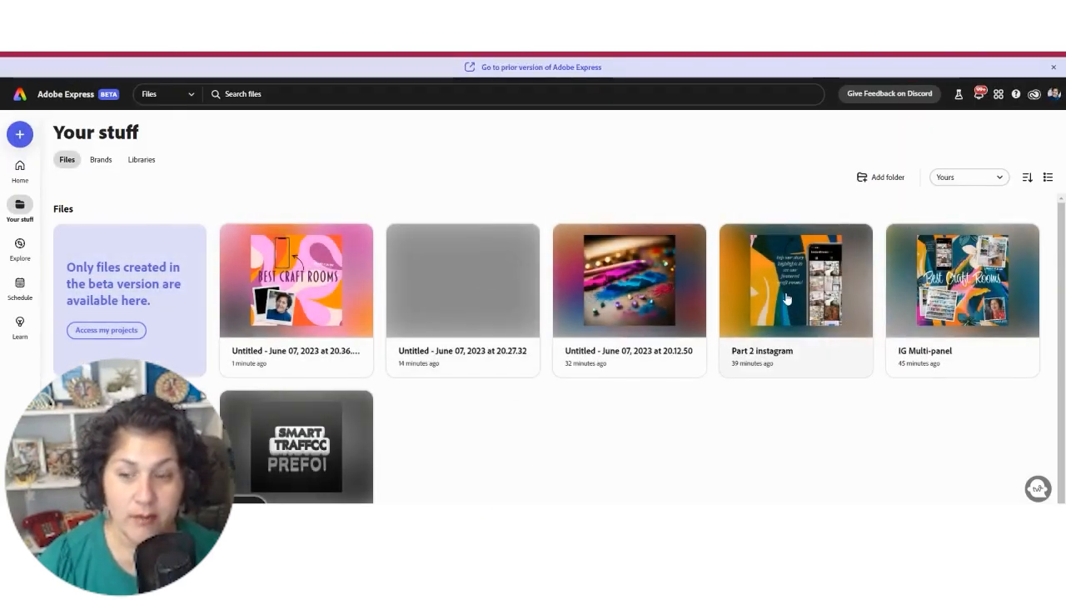
# Open the Part 2 instagram design and select the image on page 10 for replacing
pyautogui.click(795, 280)
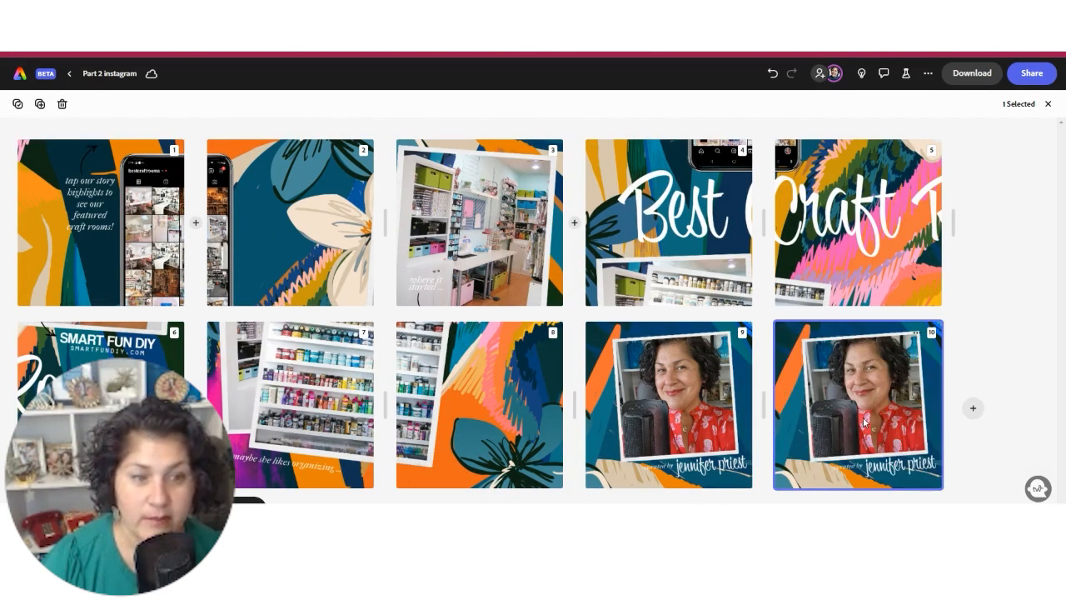
pyautogui.doubleClick(858, 405)
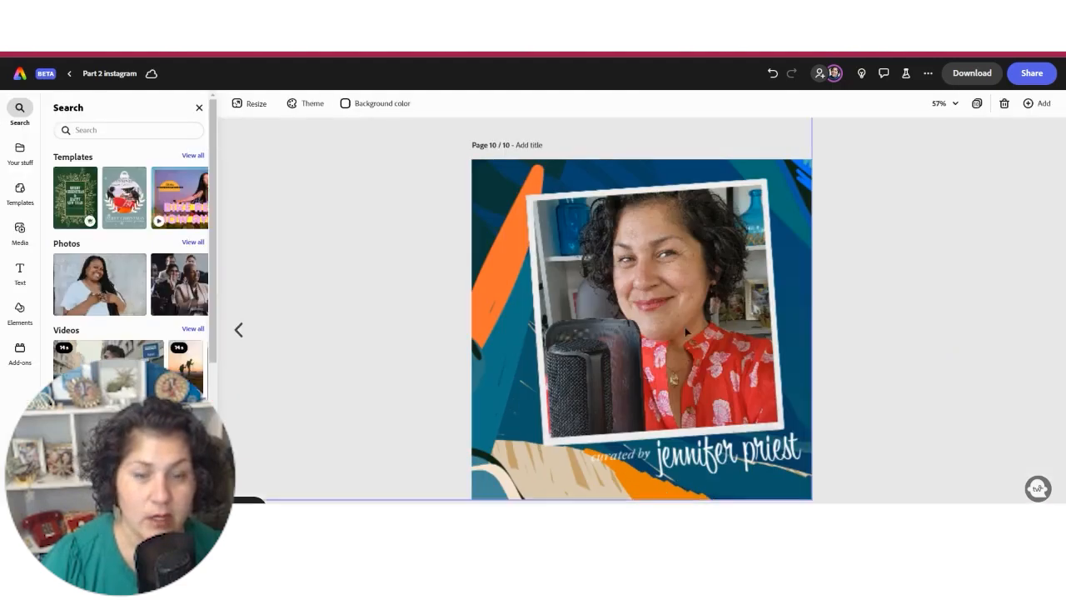
pyautogui.click(666, 333)
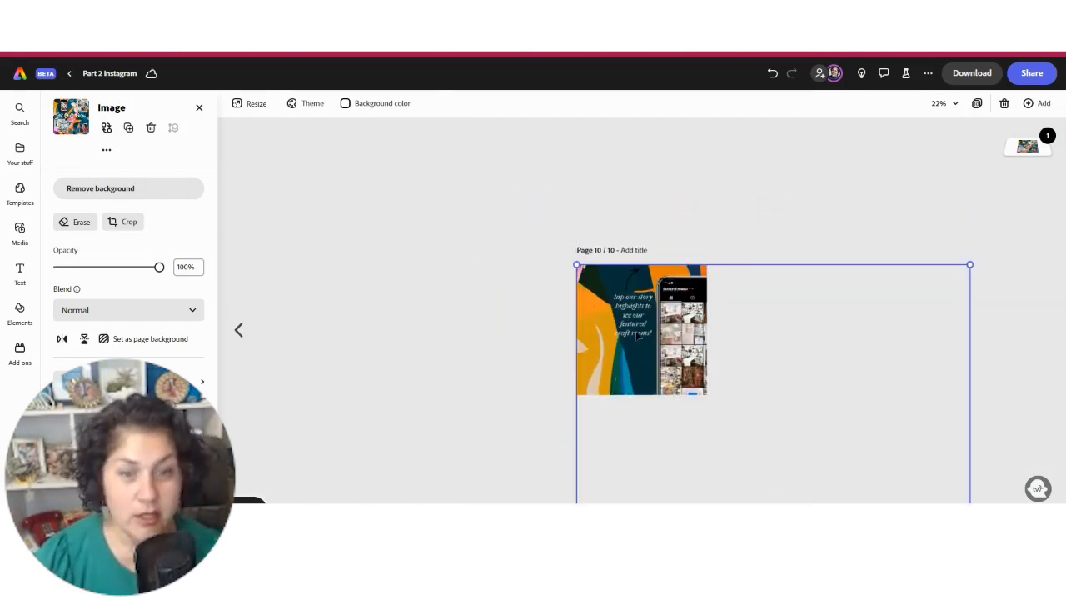
pyautogui.moveTo(962, 175)
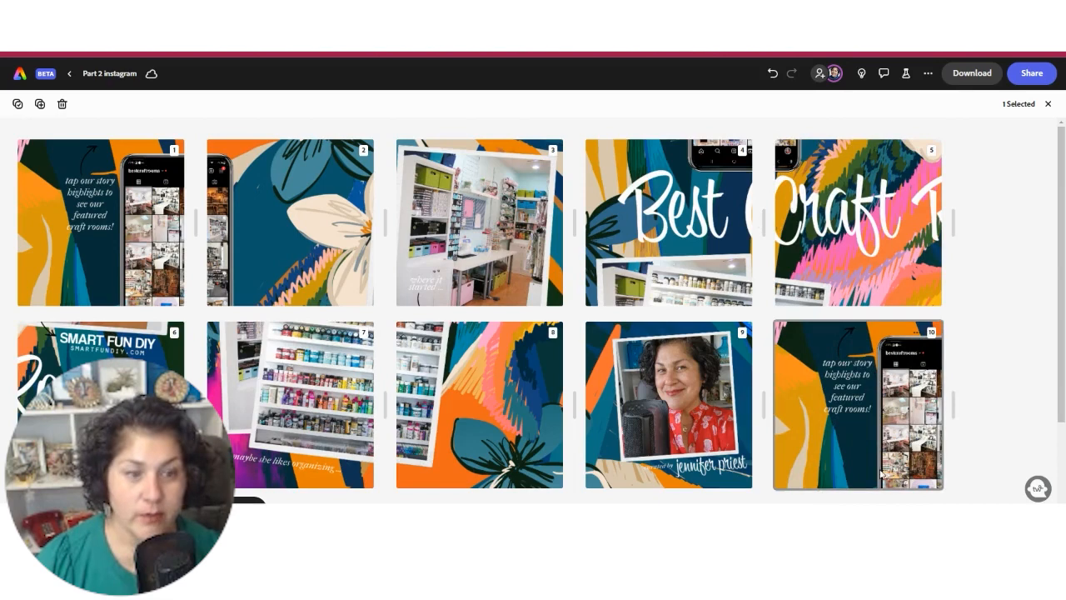
# Return to the page grid and open page 12 at the end for editing
pyautogui.scroll(-3)
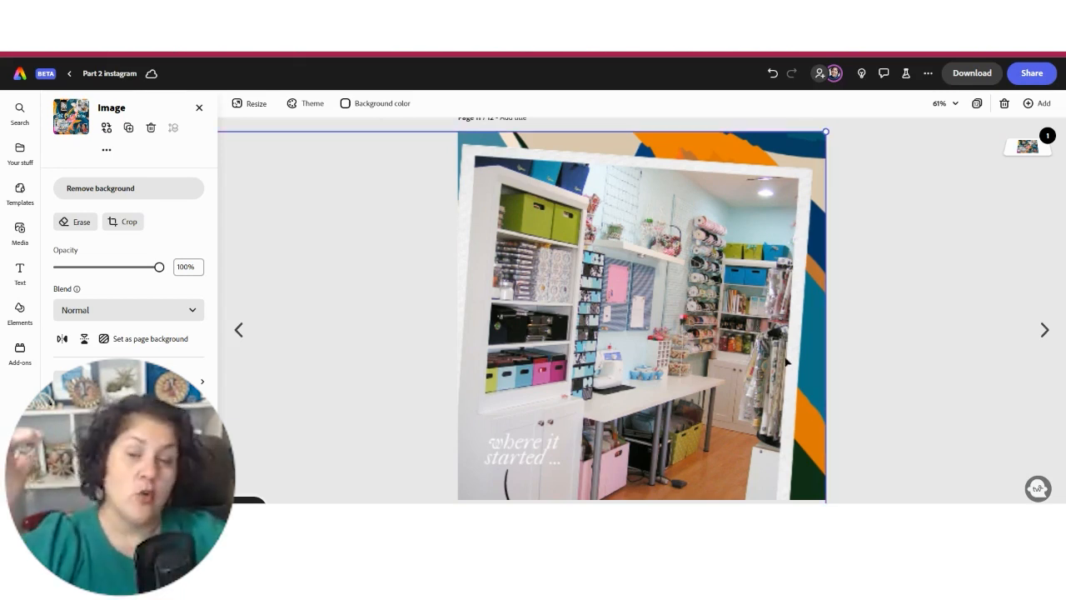
pyautogui.click(20, 114)
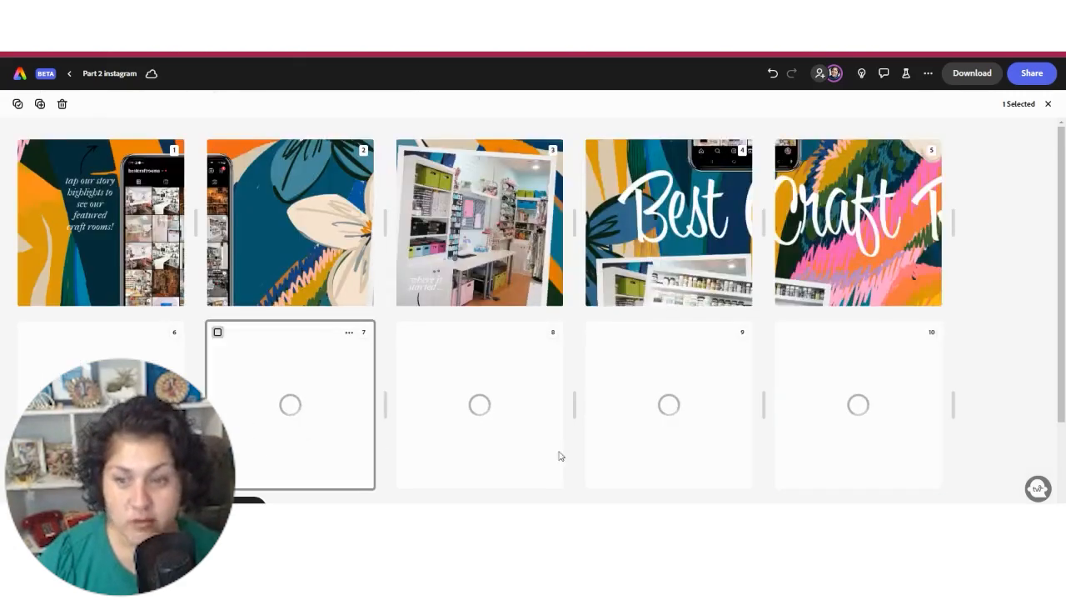
pyautogui.scroll(-3)
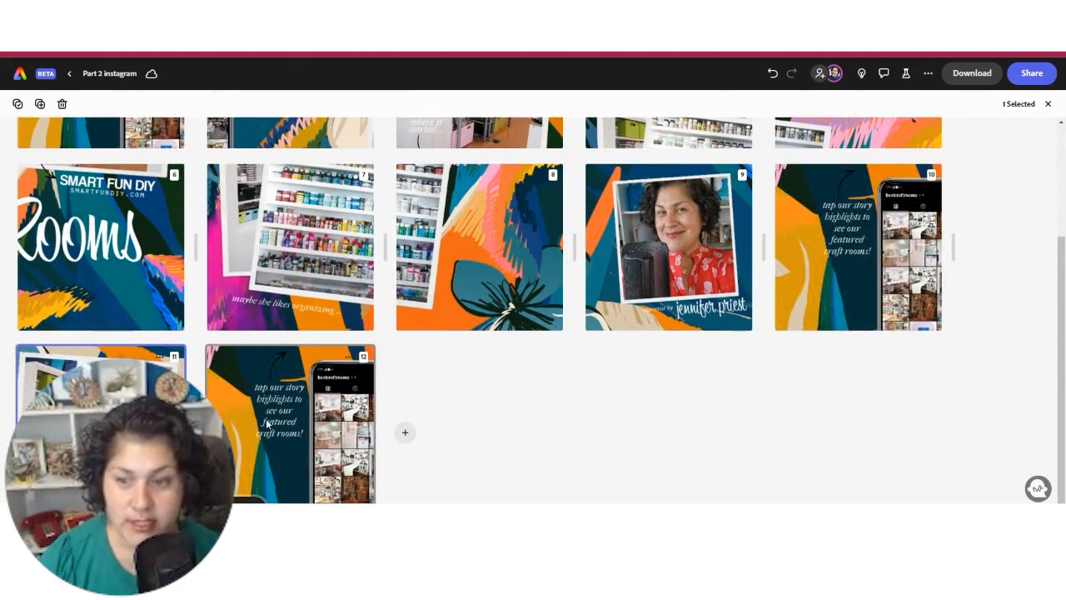
pyautogui.doubleClick(289, 419)
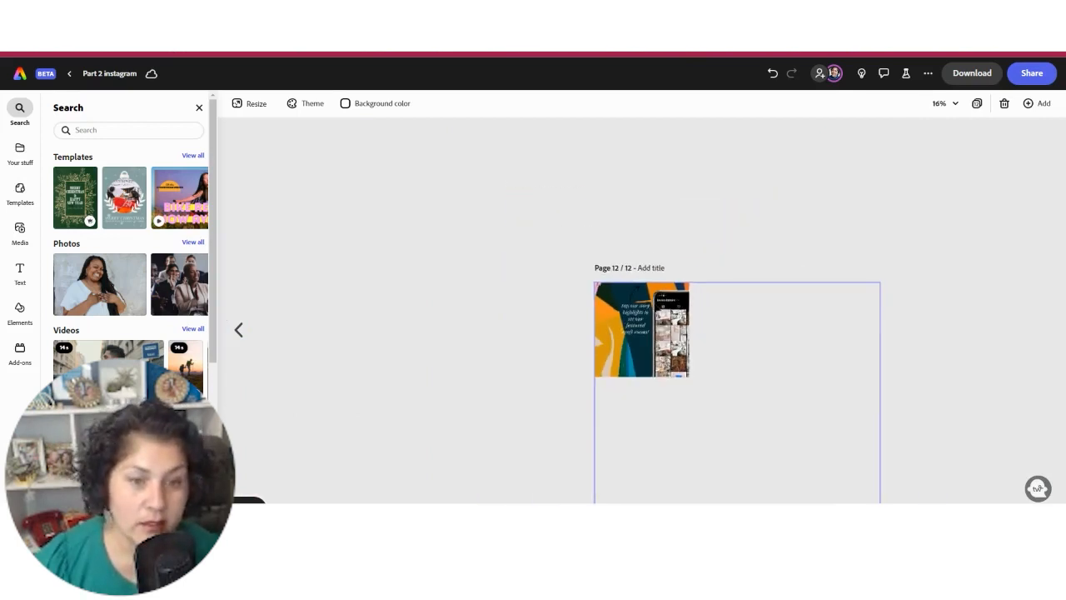
# Select the flower image on page 12 and enlarge it to cover the page
pyautogui.click(642, 330)
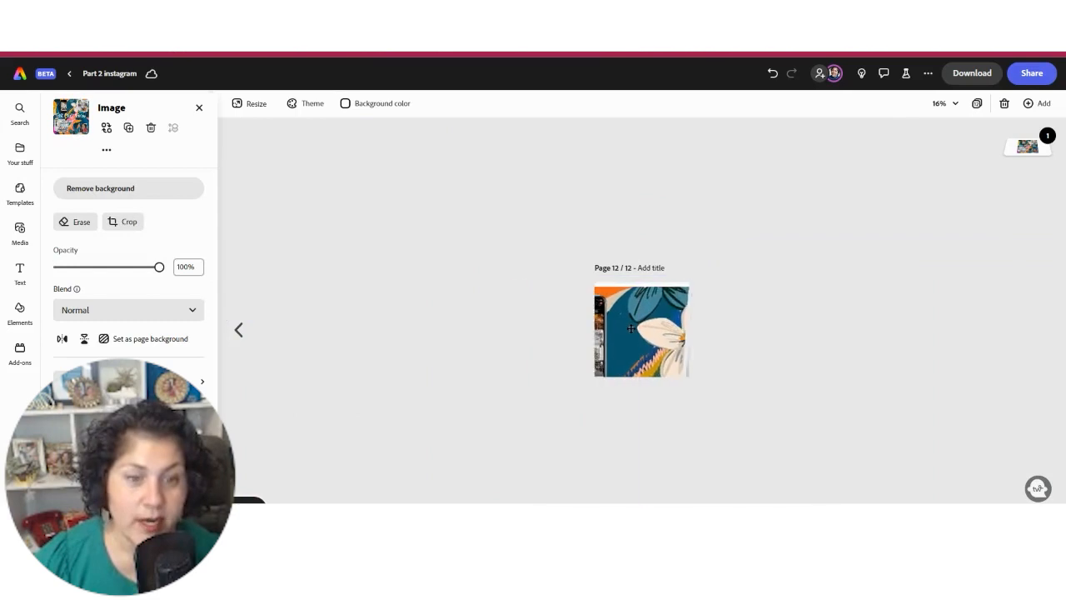
pyautogui.moveTo(641, 330); pyautogui.dragTo(641, 326)
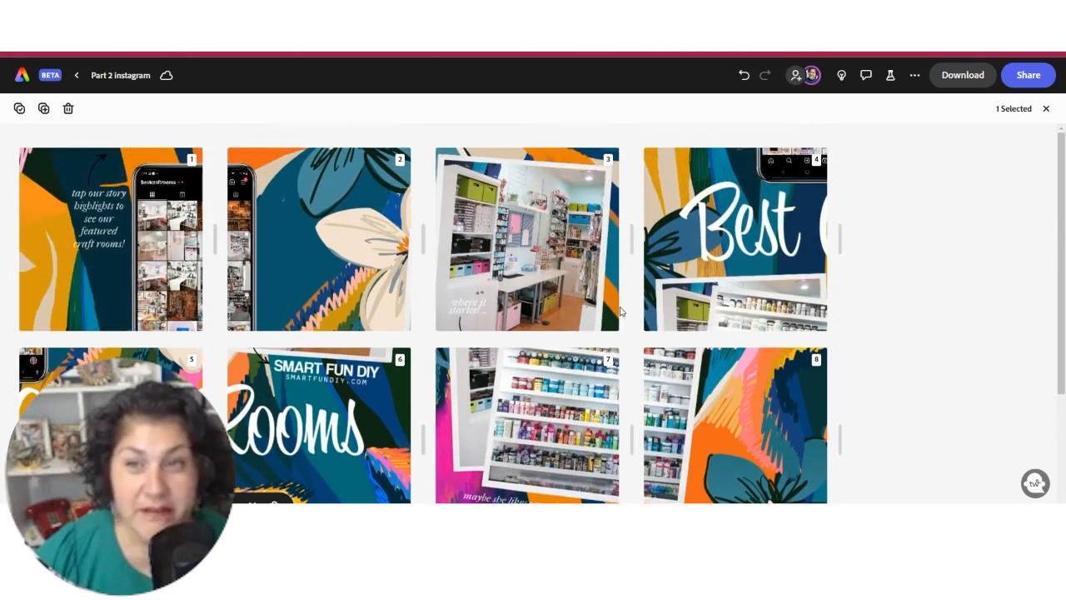
# Set the download to export all pages as PNG
pyautogui.click(963, 75)
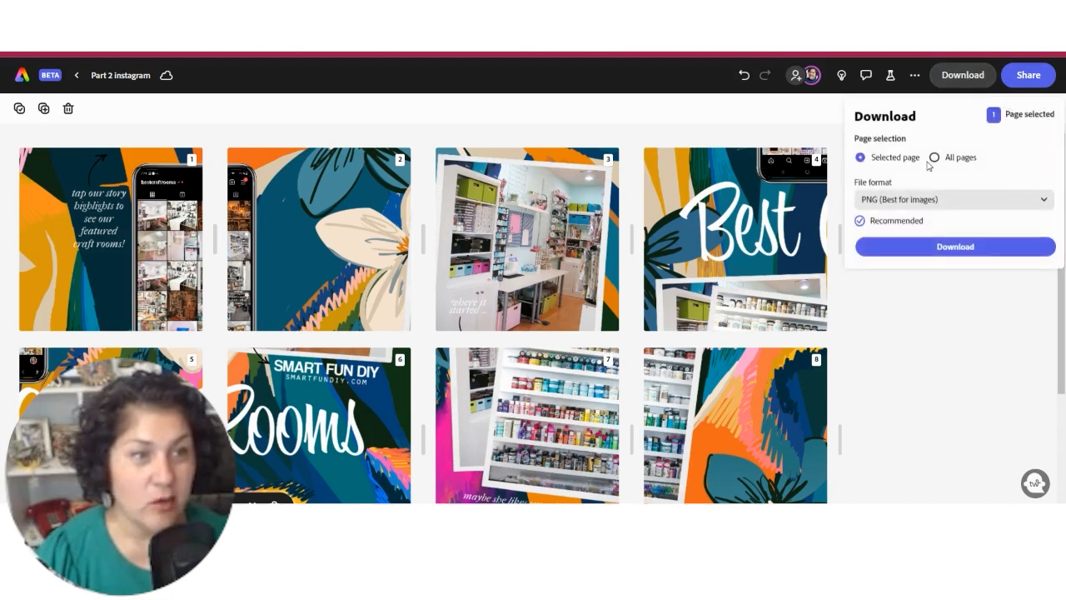
pyautogui.click(935, 156)
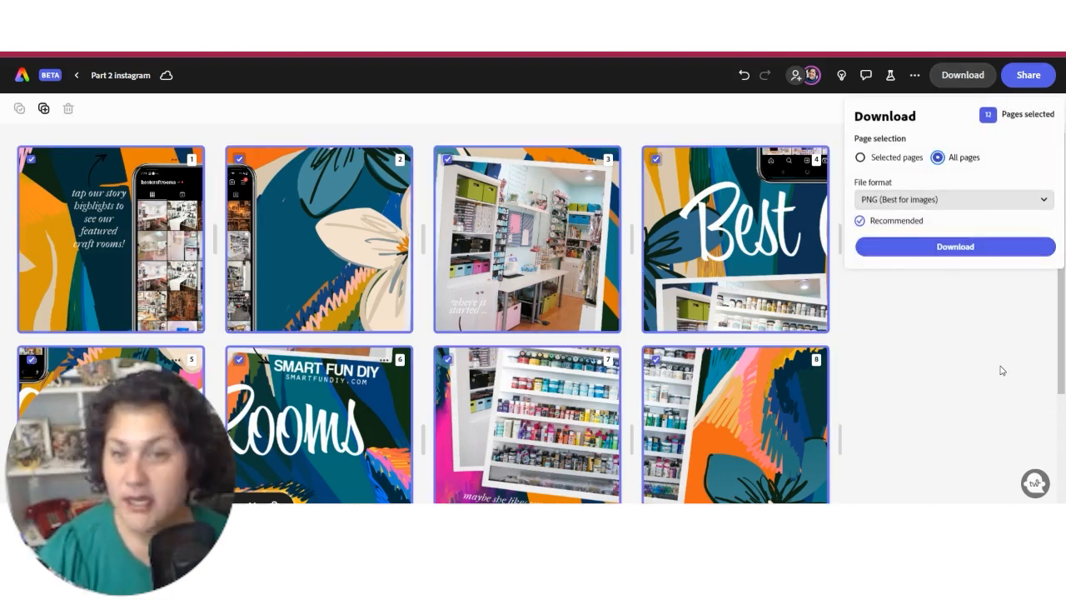
pyautogui.moveTo(1009, 382)
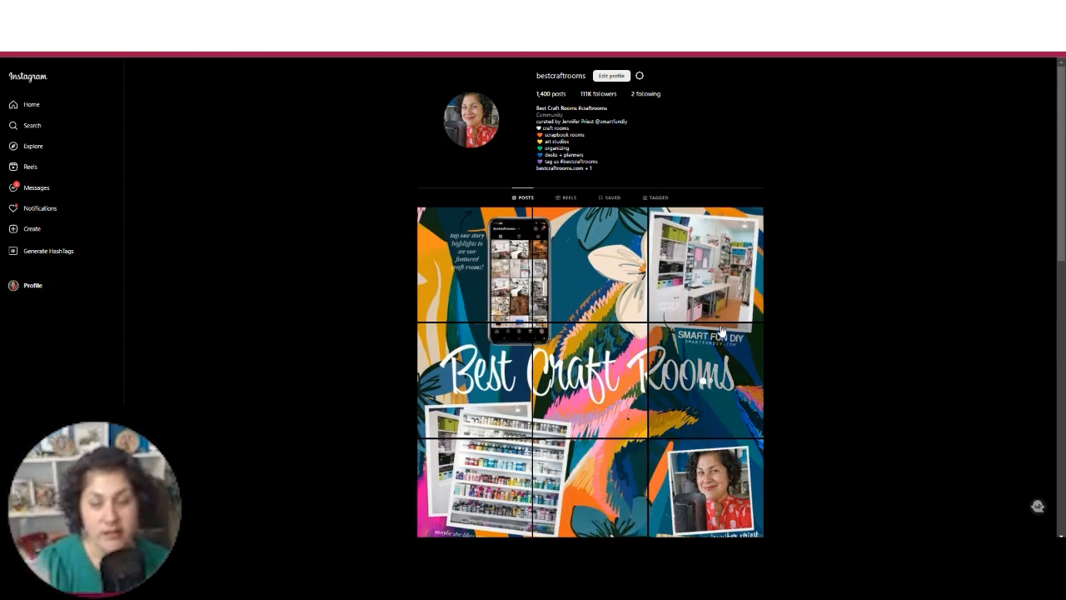
pyautogui.moveTo(716, 353)
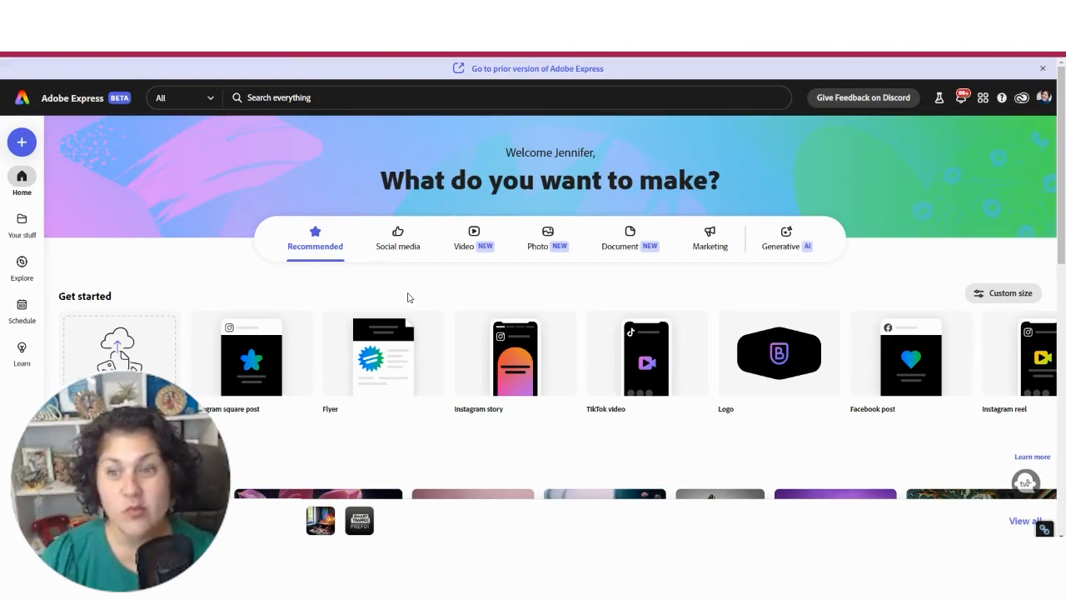
# Go to the Adobe Express home page with its text-to-image and text-effects sections
pyautogui.click(786, 237)
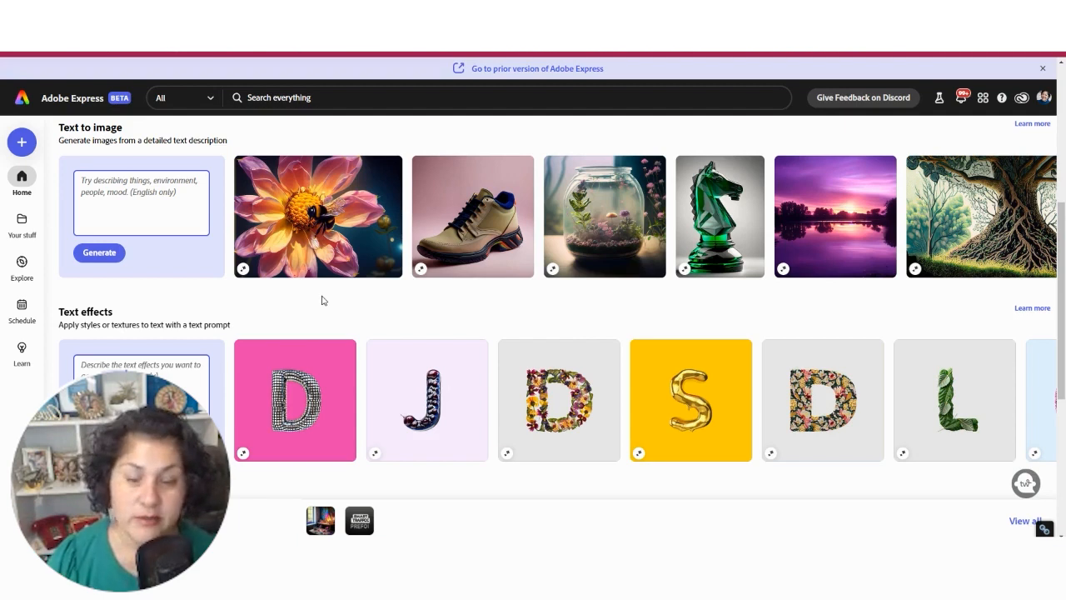
pyautogui.moveTo(434, 308)
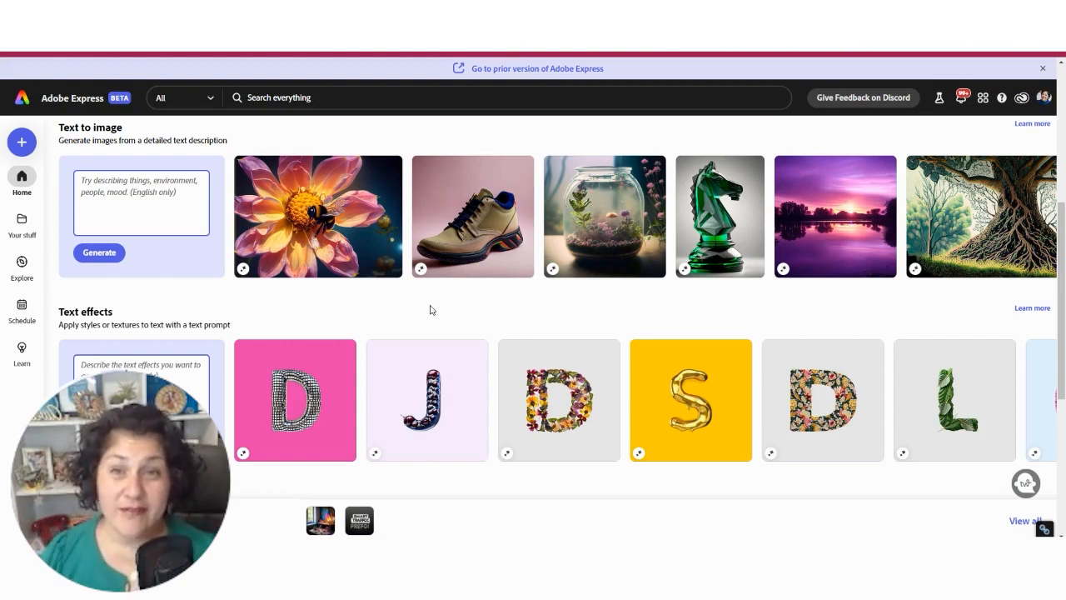
pyautogui.moveTo(528, 302)
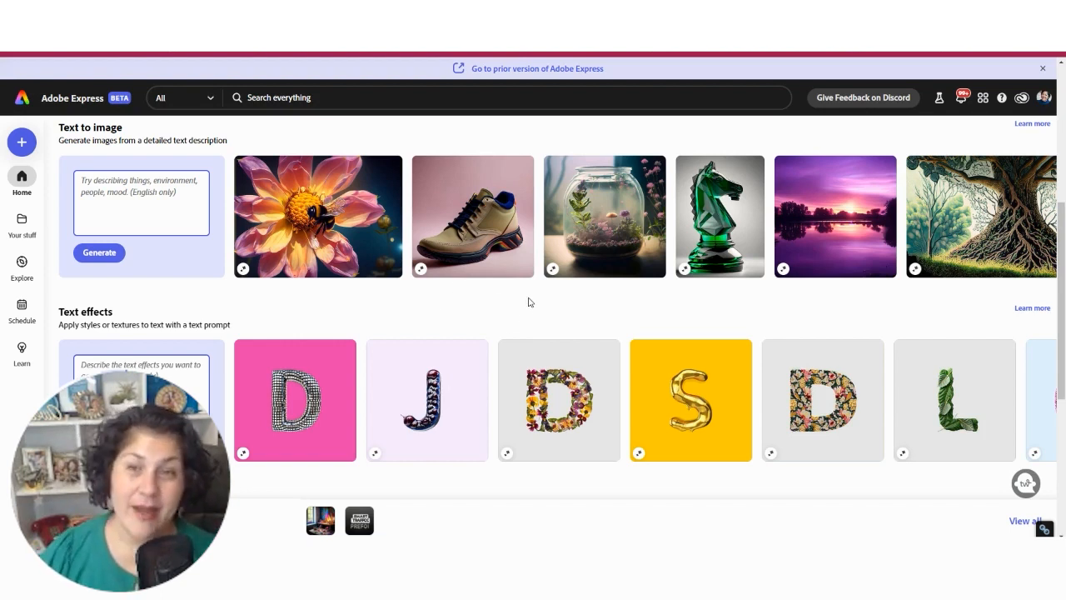